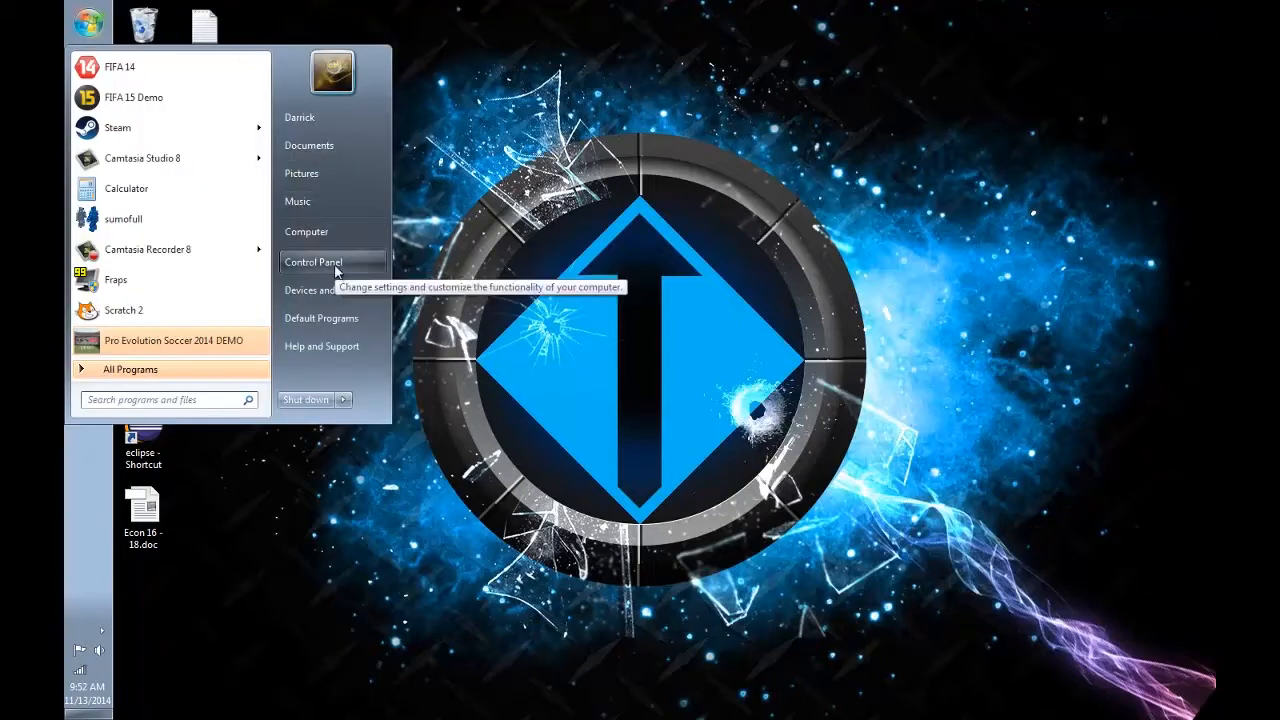
Bring up the System page under System and Security to check the System type is 64-bit.
left_click(312, 262)
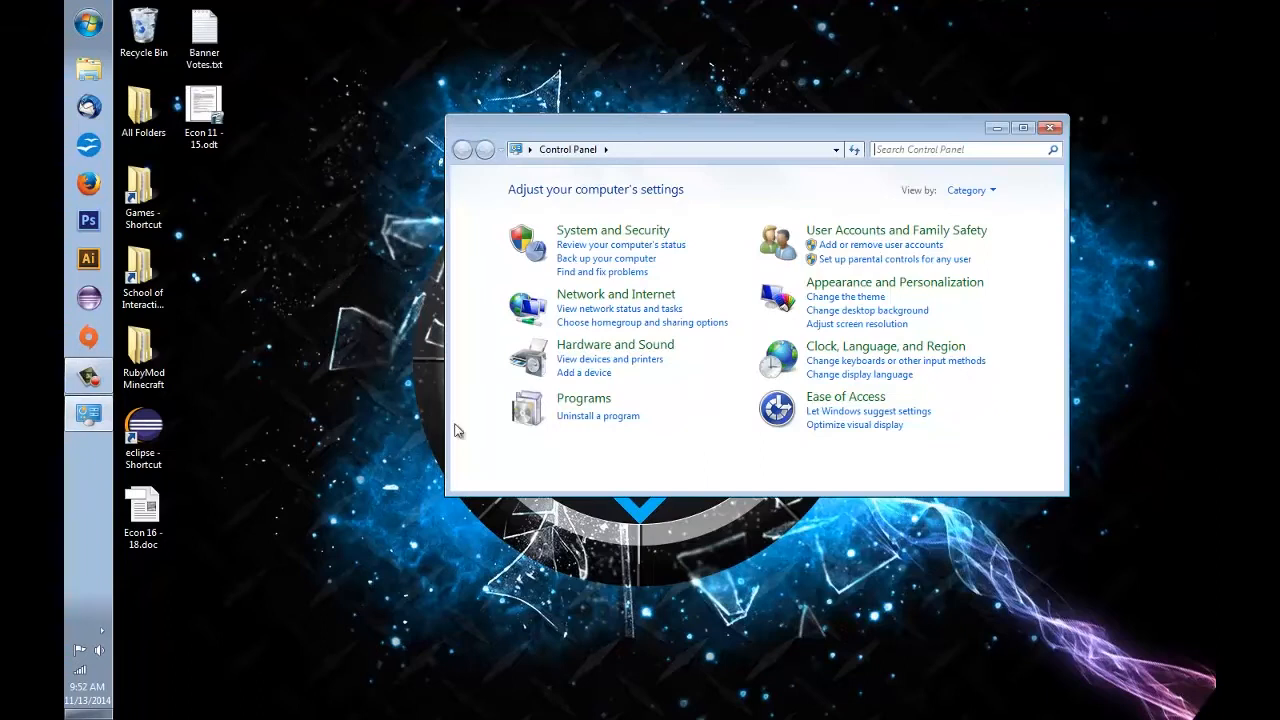
mouse_move(716, 248)
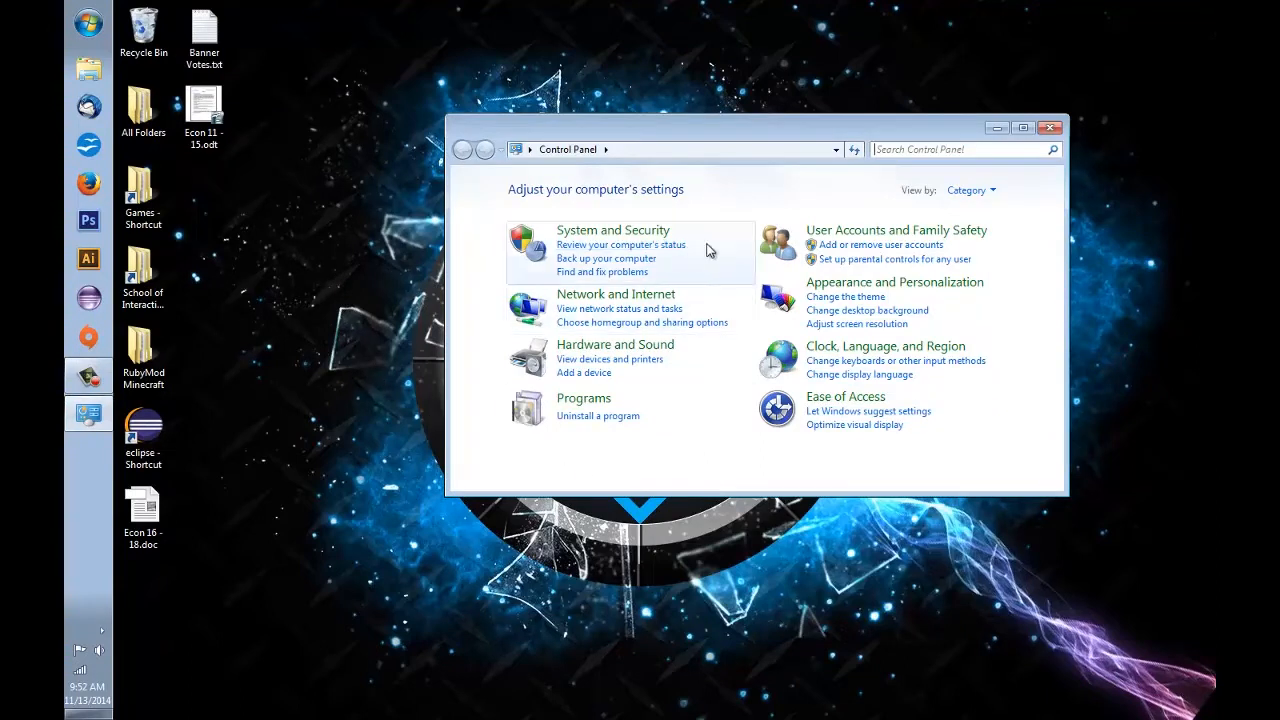
left_click(612, 230)
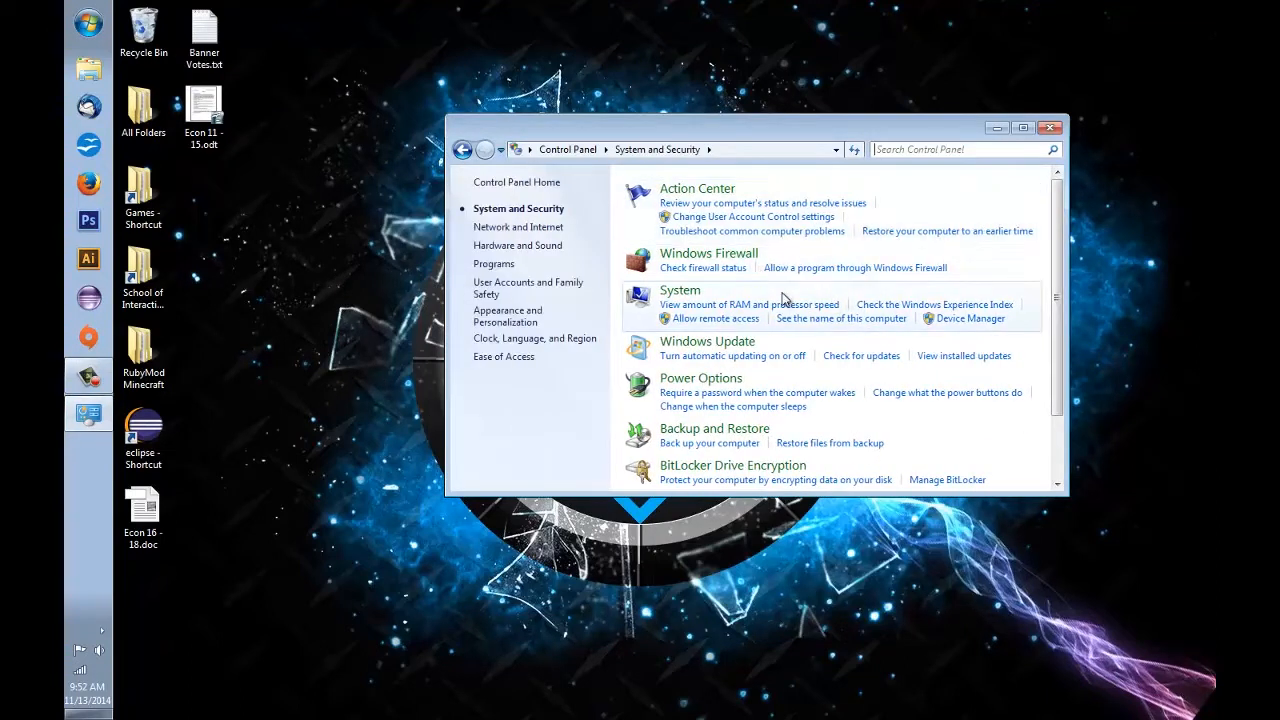
left_click(680, 290)
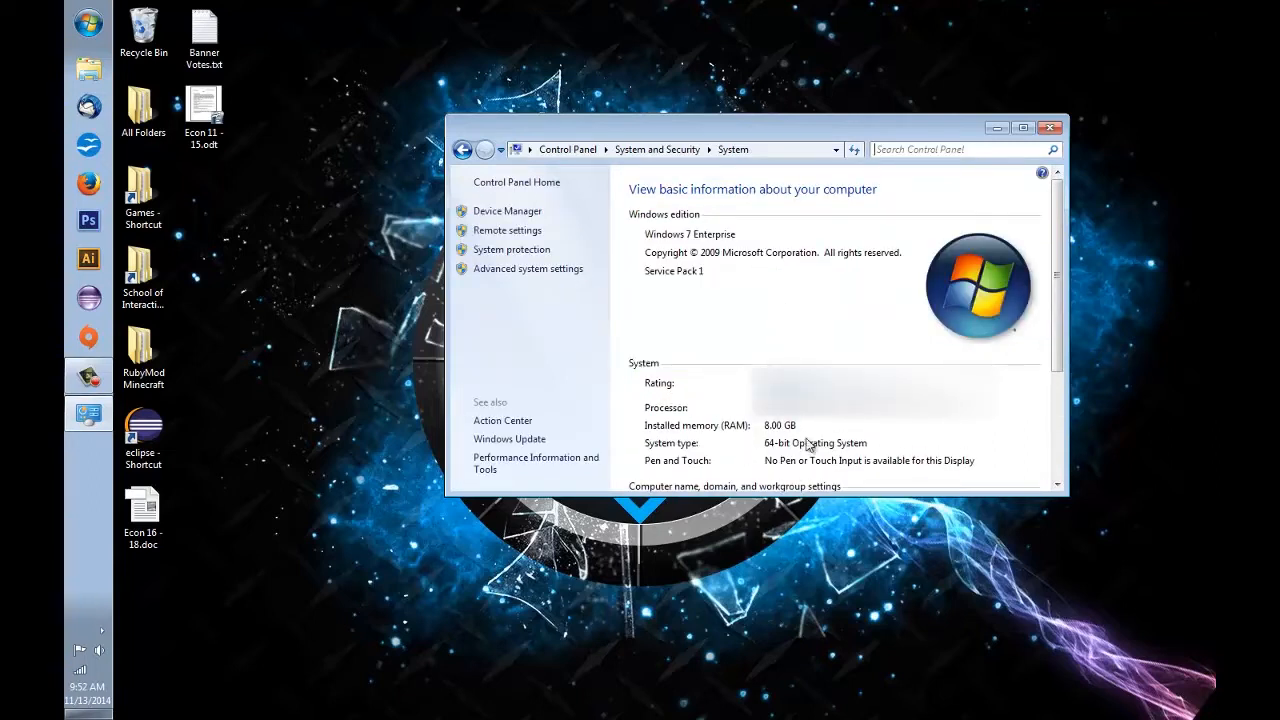
mouse_move(856, 446)
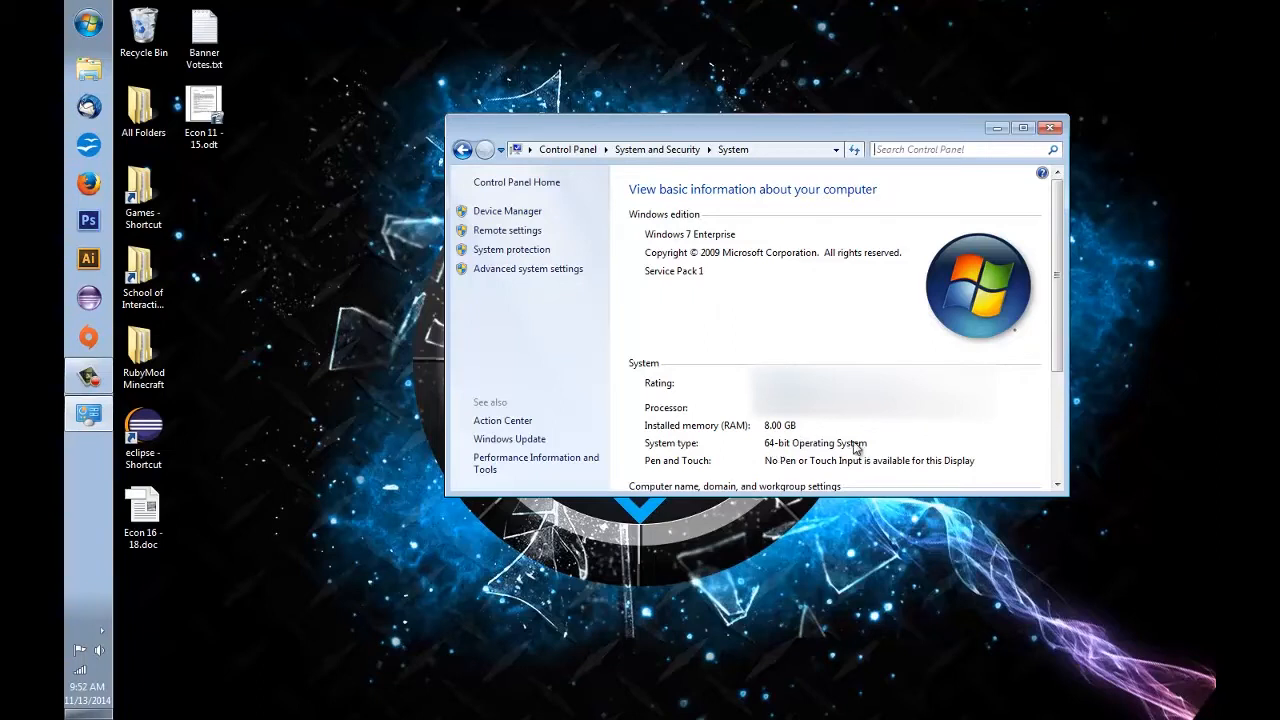
mouse_move(804, 448)
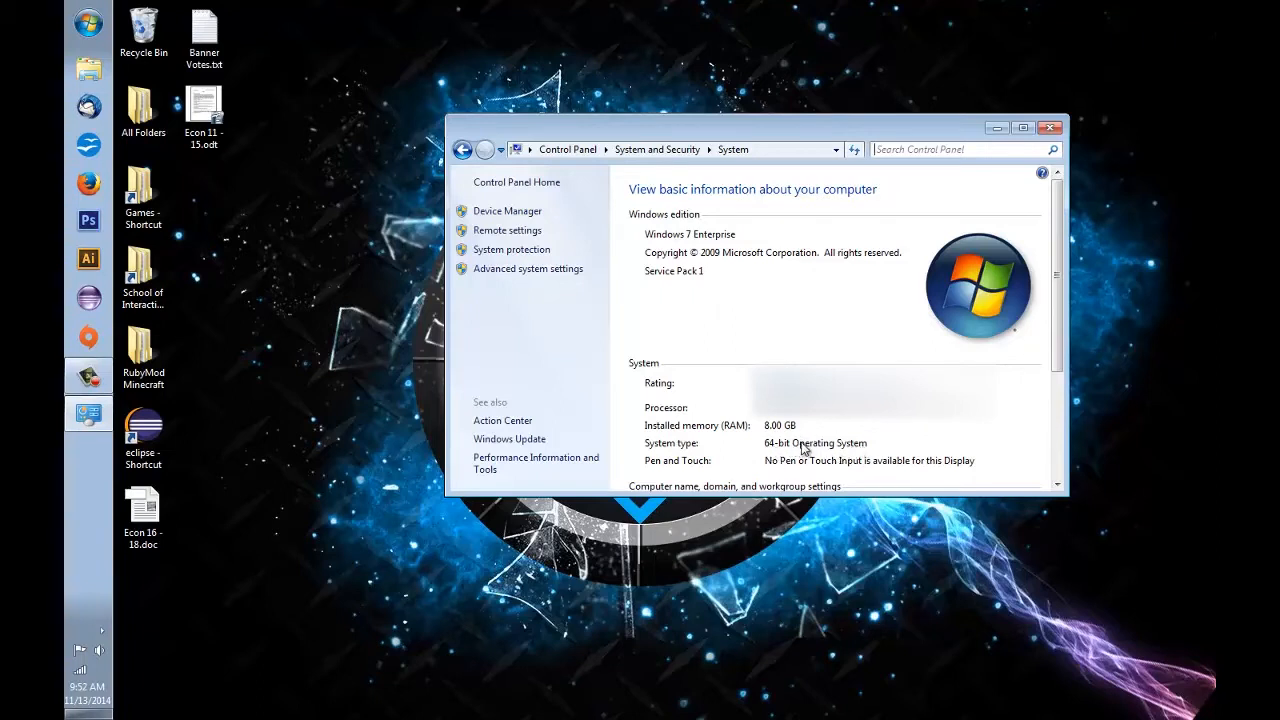
mouse_move(668, 126)
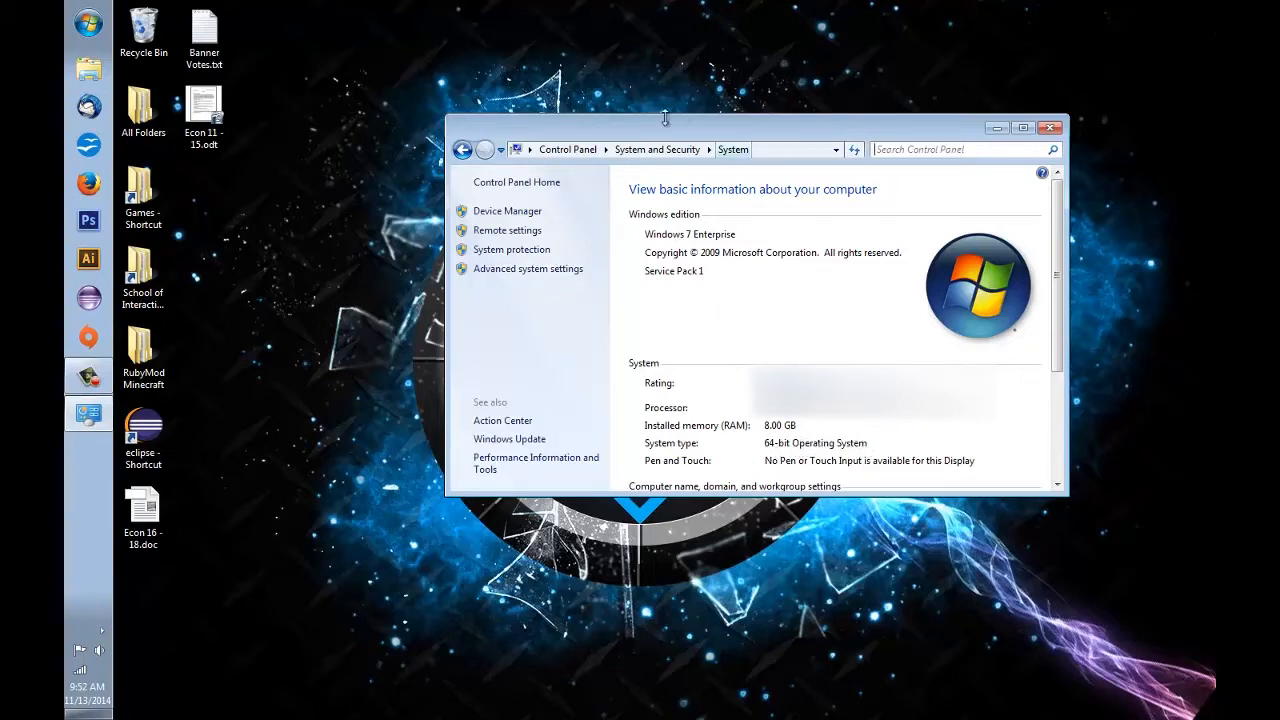
mouse_move(720, 276)
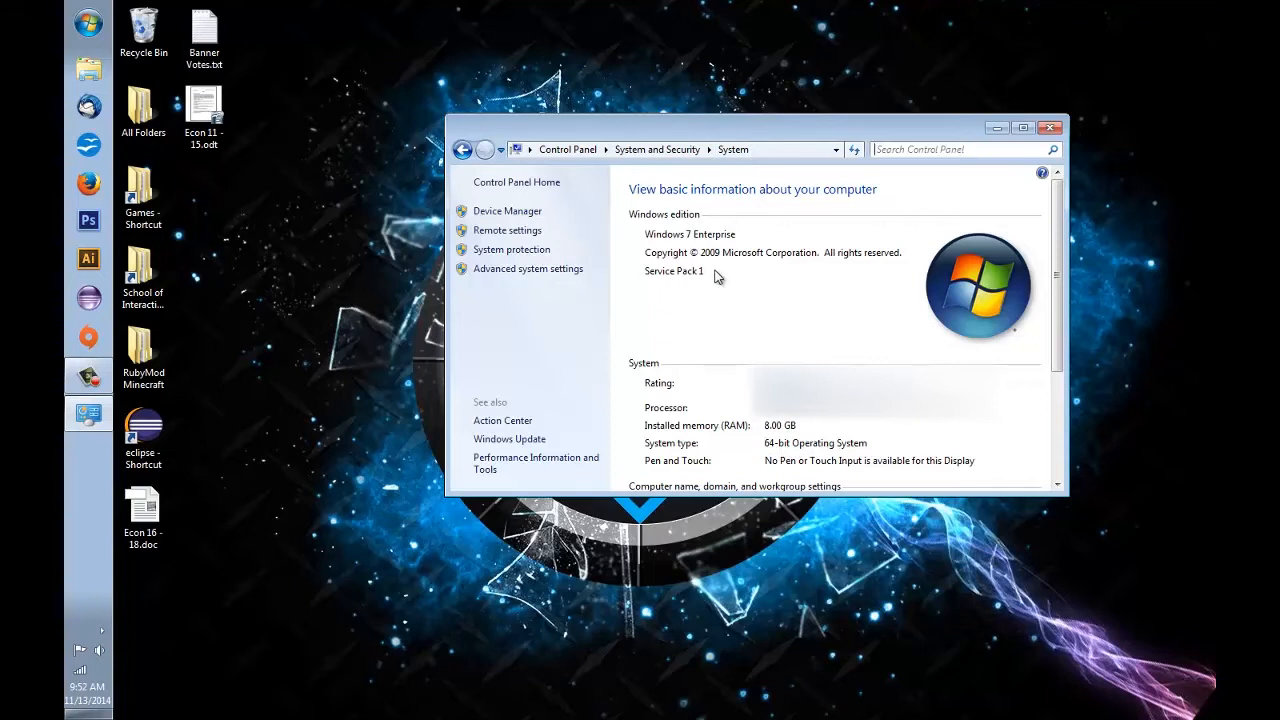
mouse_move(1010, 144)
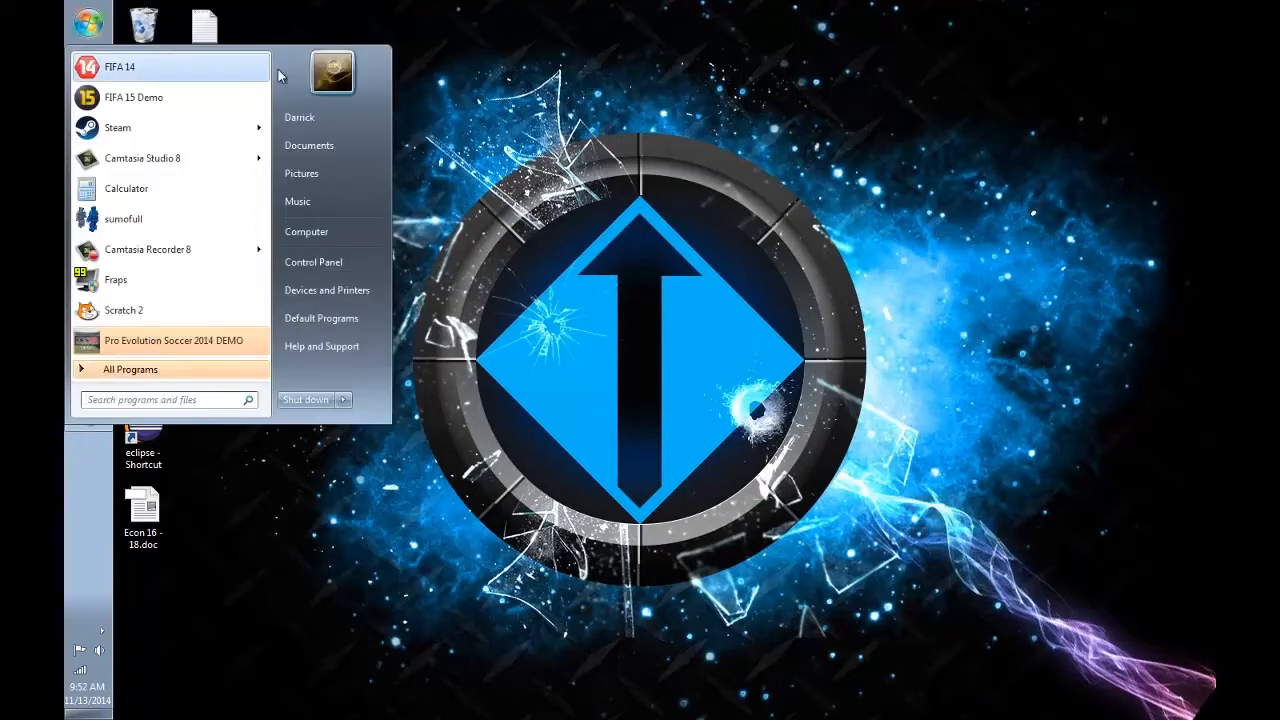
View the same system properties again from the Computer drives overview.
left_click(306, 232)
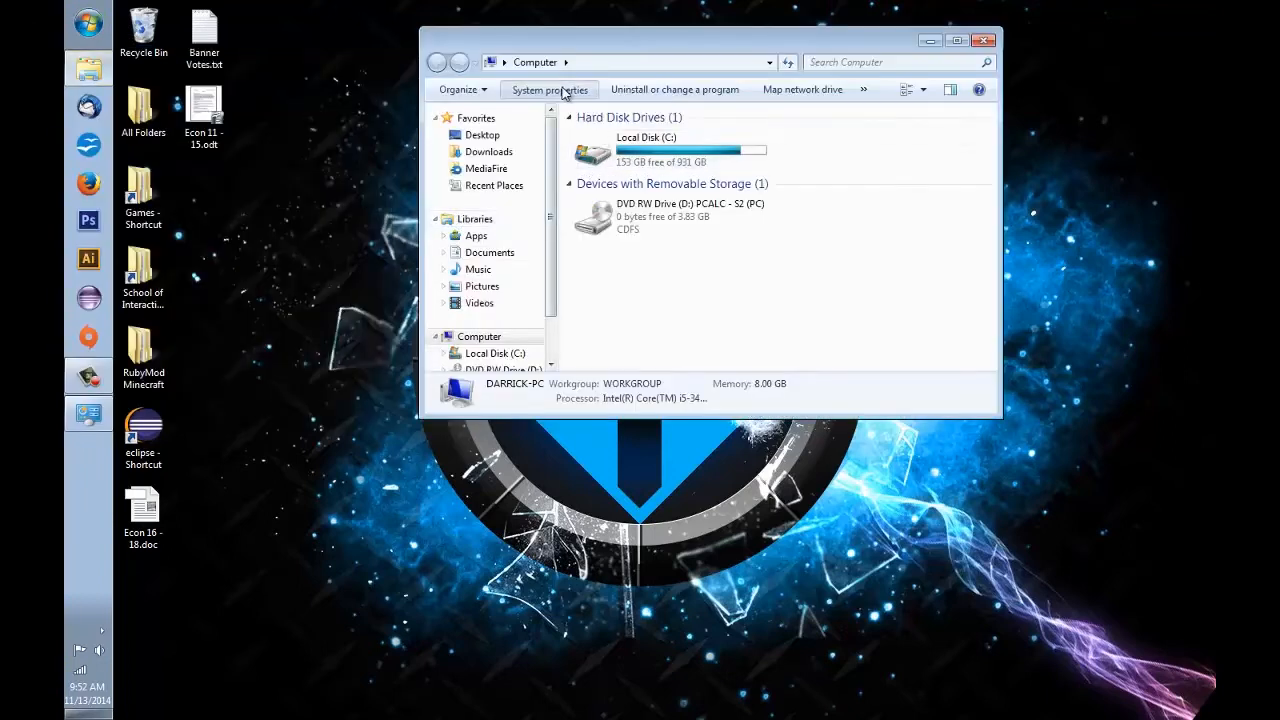
left_click(548, 88)
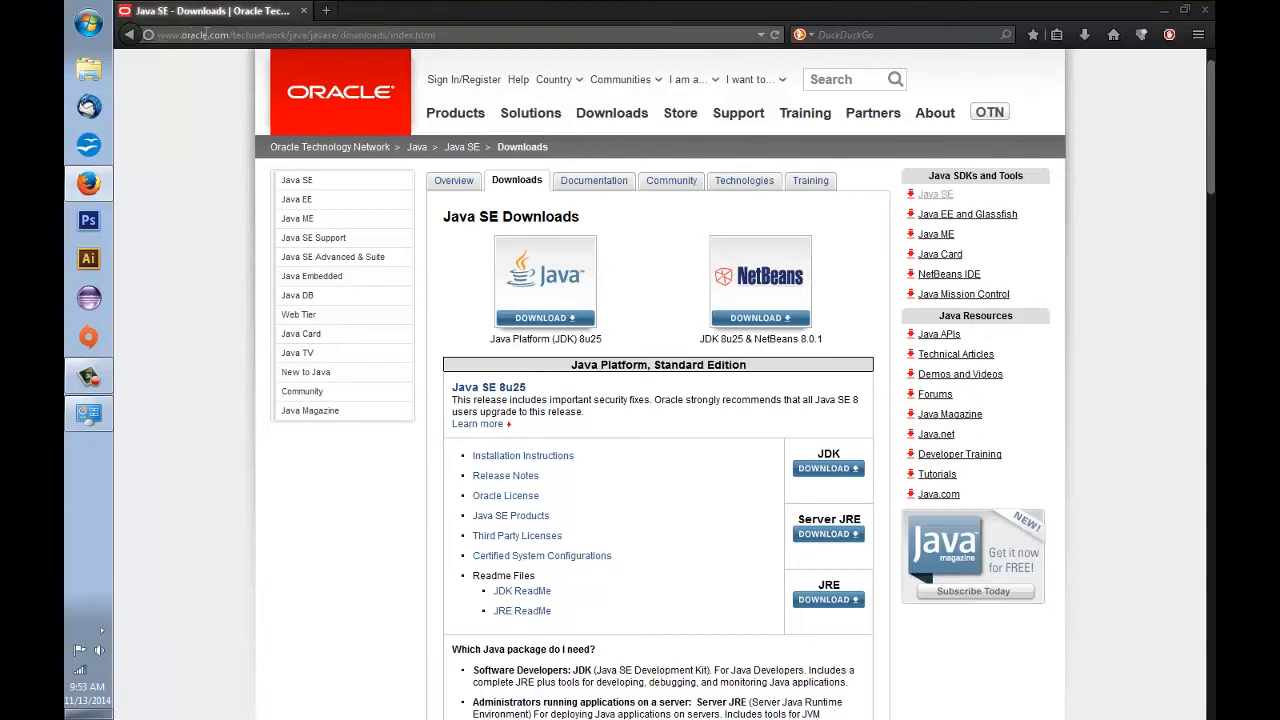
mouse_move(274, 48)
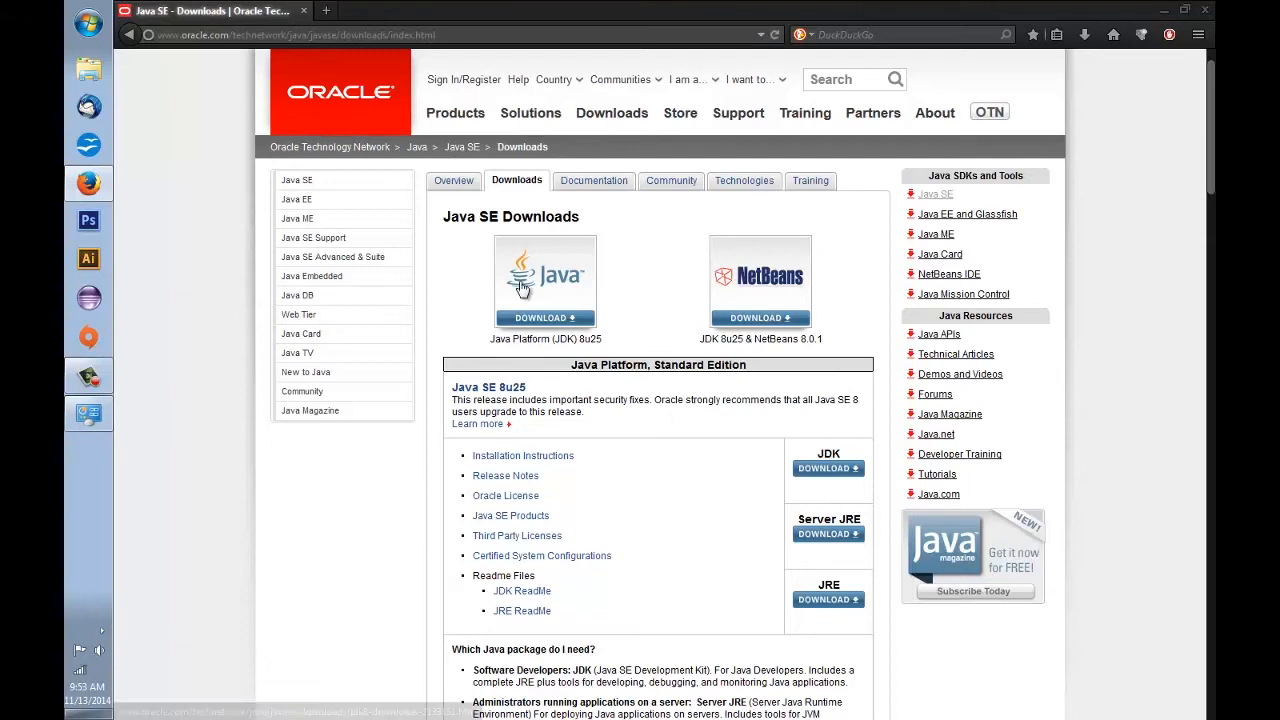
mouse_move(592, 304)
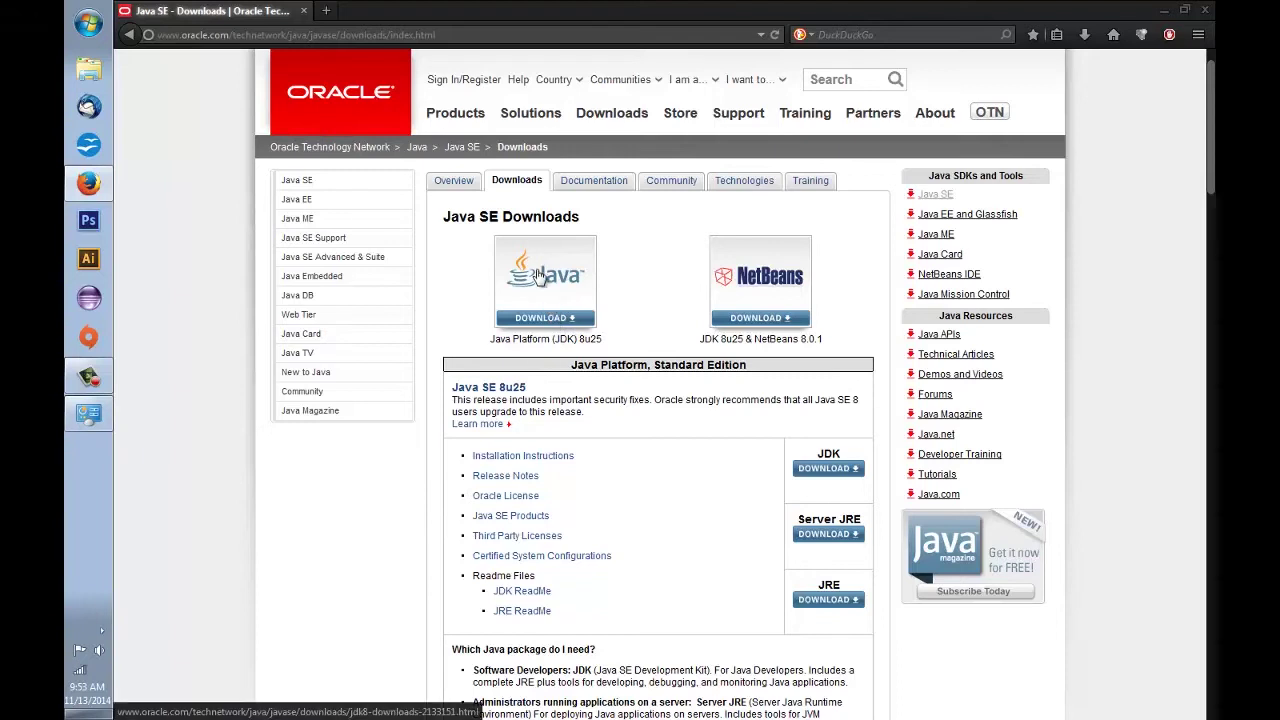
mouse_move(556, 288)
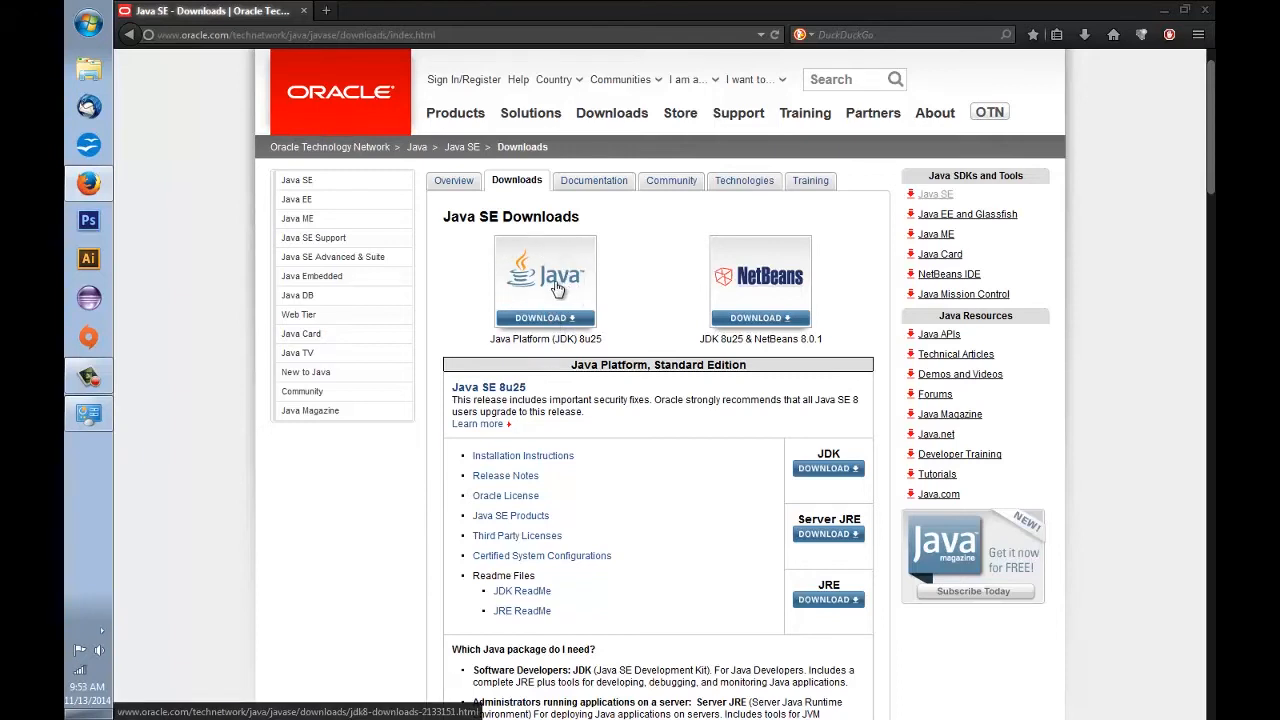
Go to the Java Platform (JDK) 8u25 download page from the Java SE Downloads list.
double_click(536, 338)
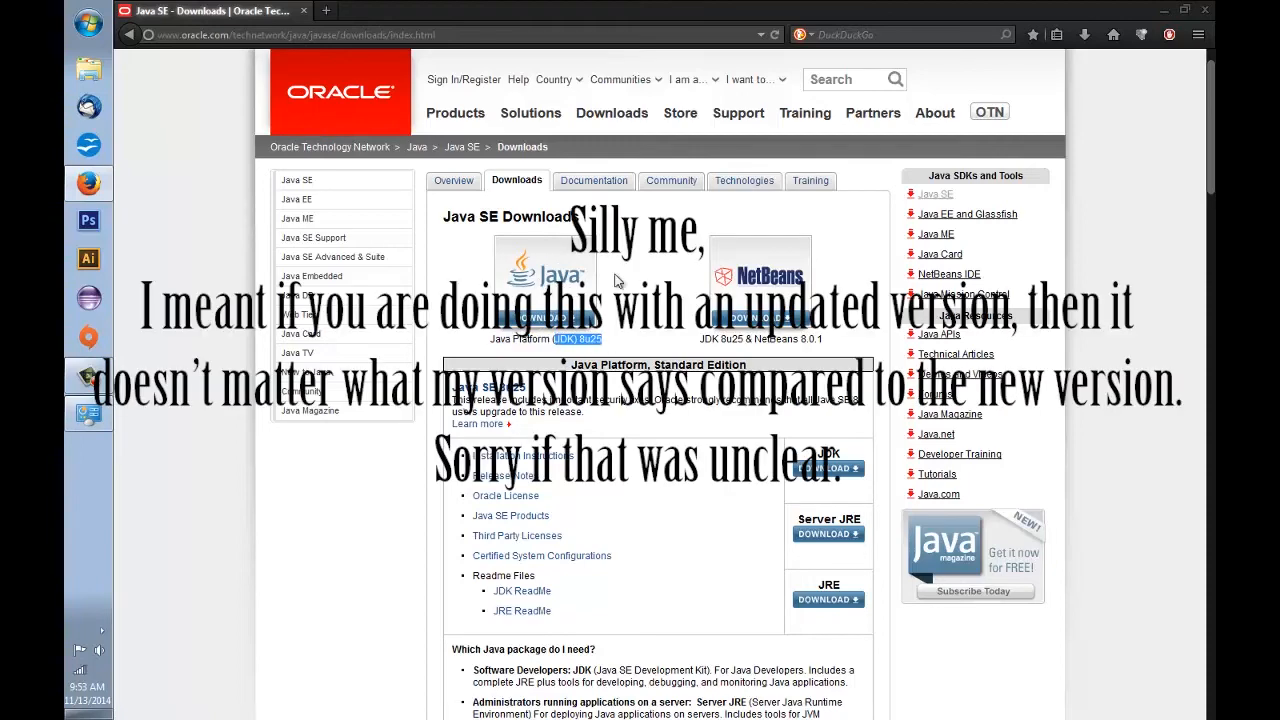
left_click(828, 468)
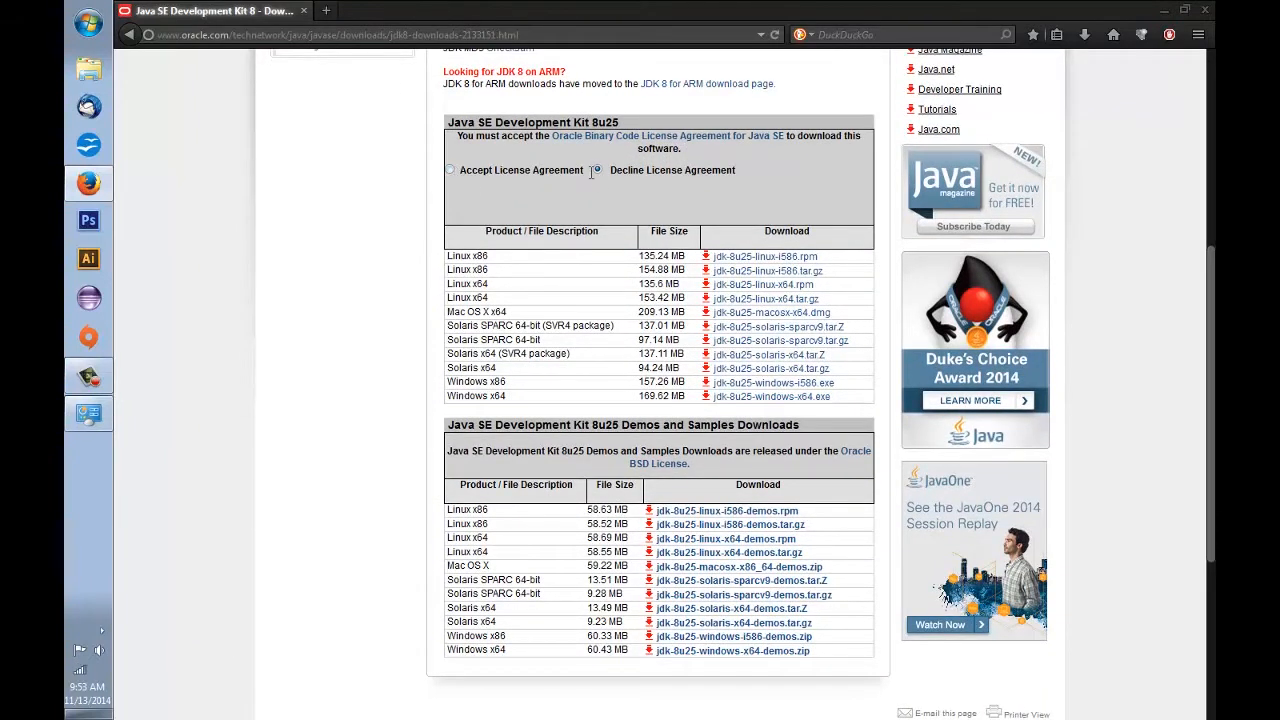
Accept the Oracle Binary Code License Agreement and pick out the Windows x64 JDK 8u25 entry.
left_click(598, 170)
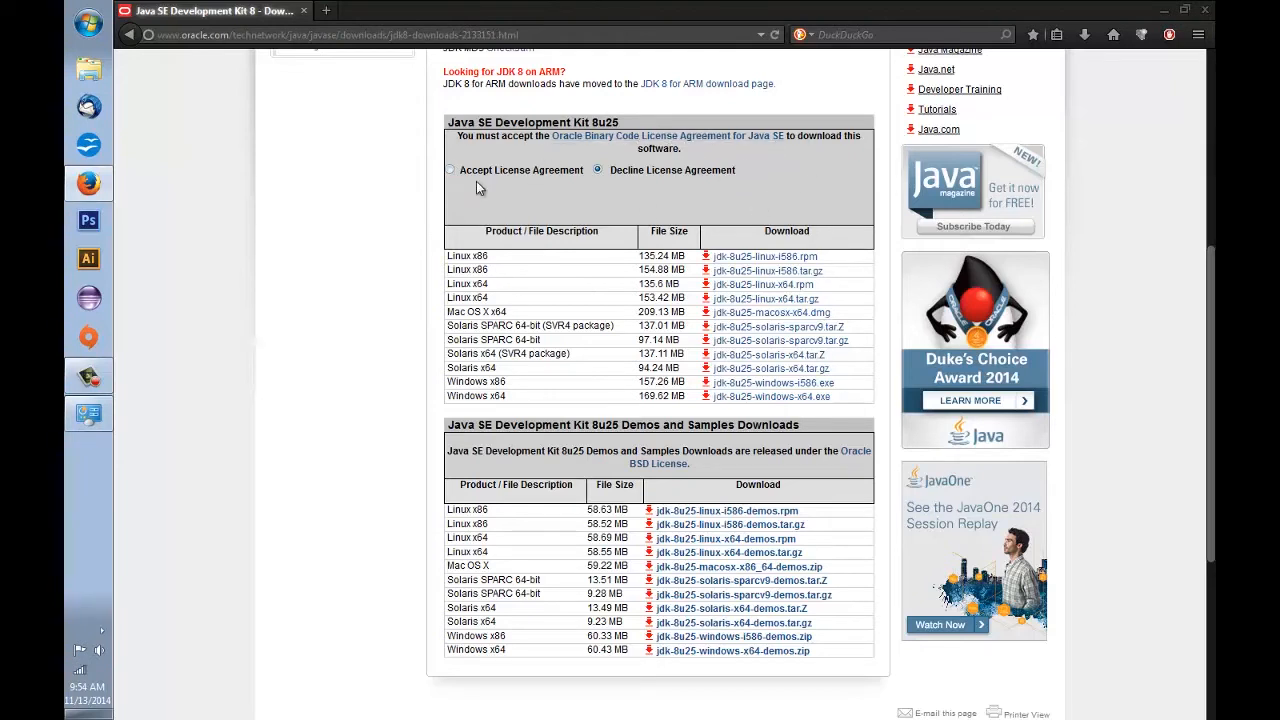
left_click(450, 168)
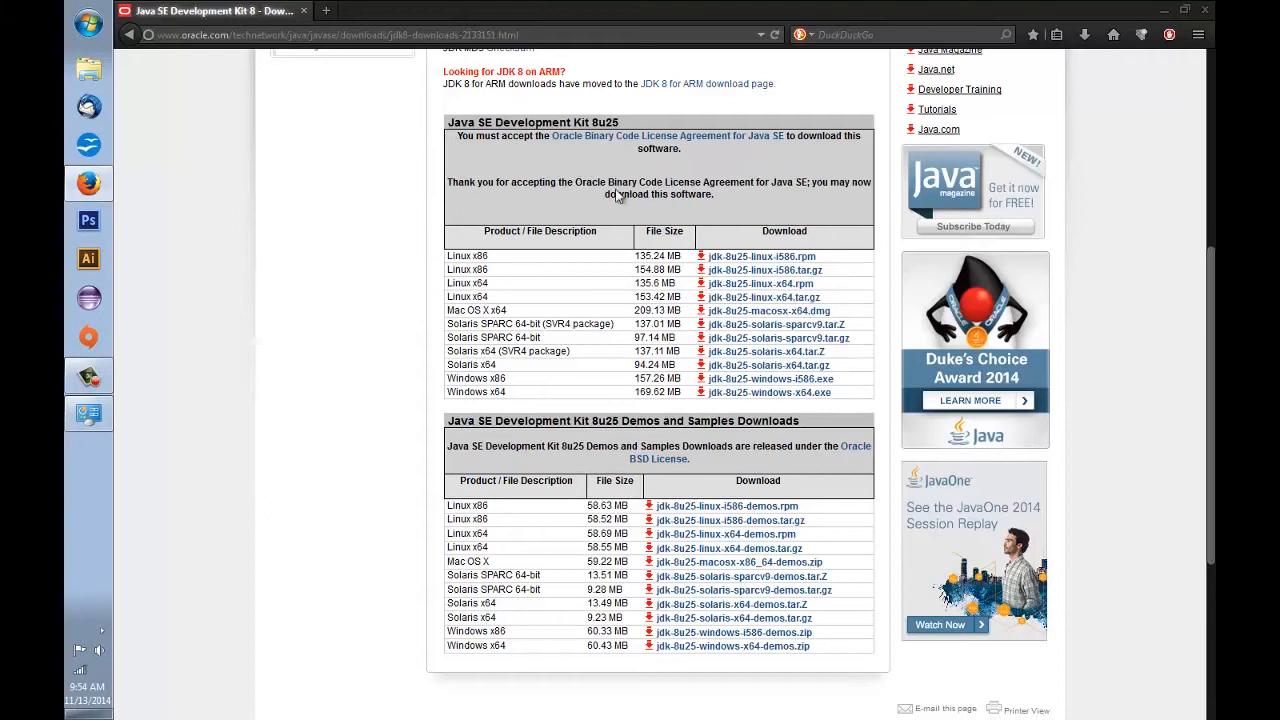
mouse_move(762, 306)
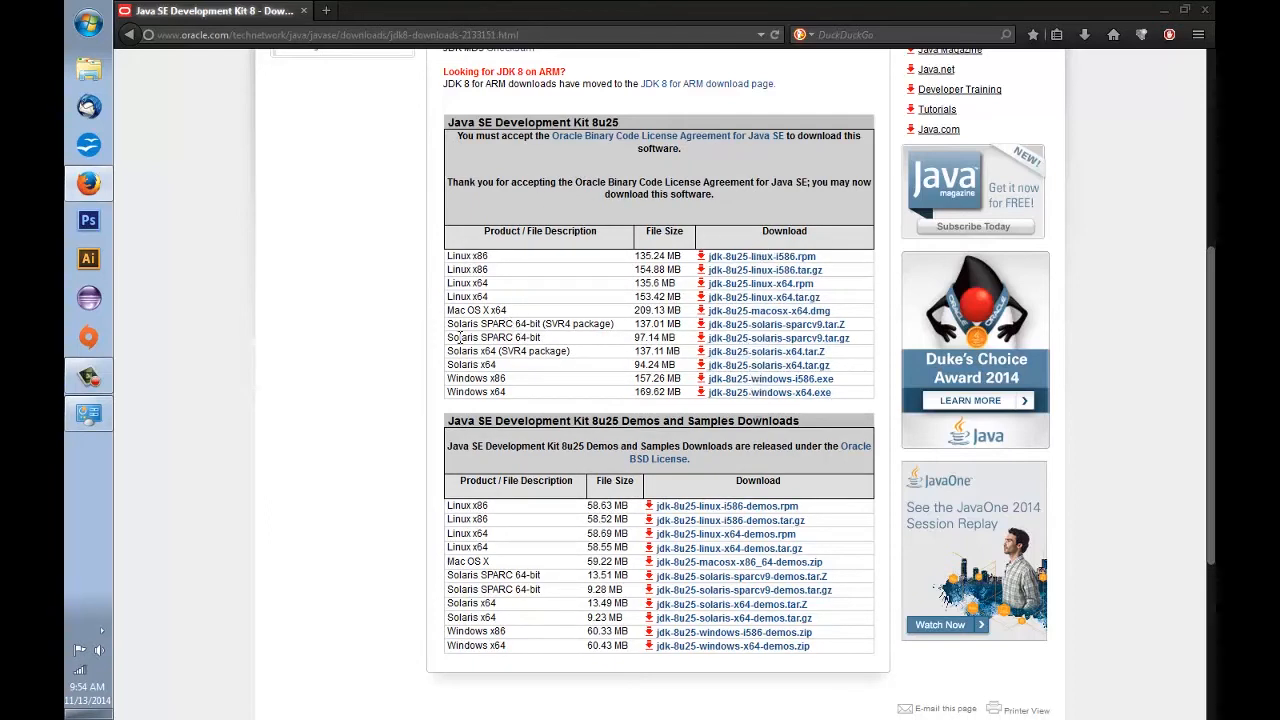
double_click(476, 378)
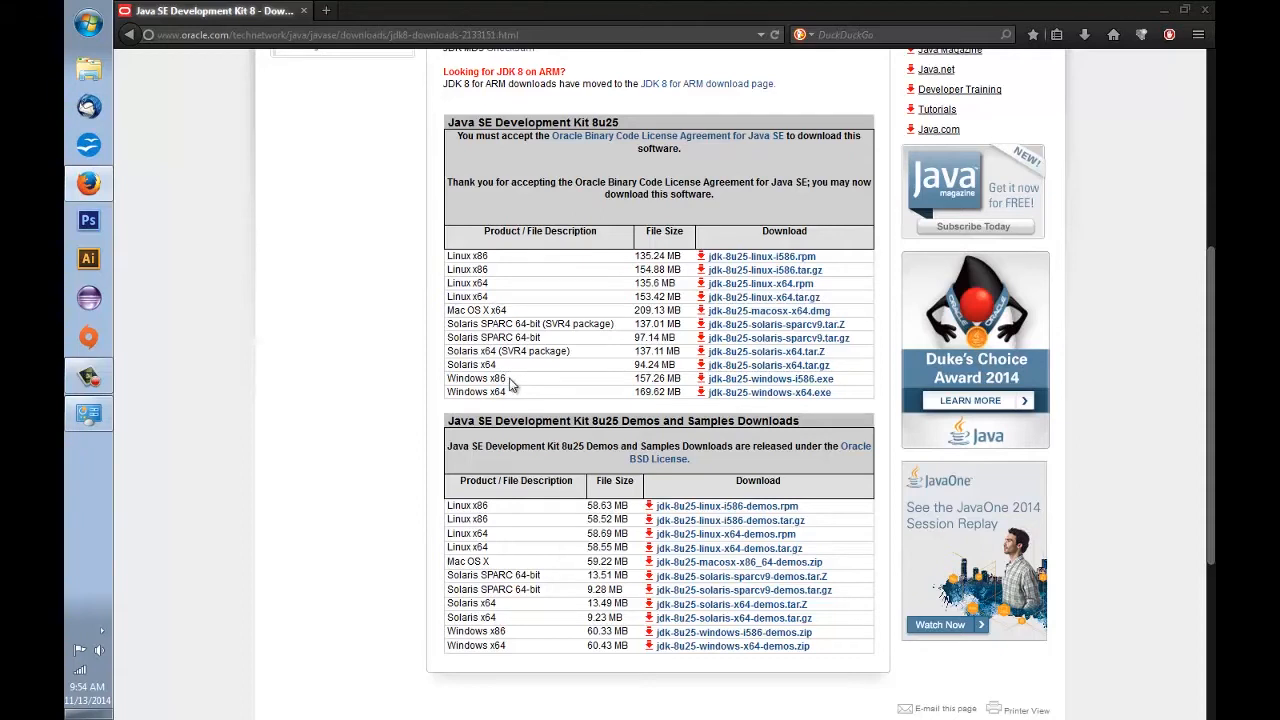
double_click(472, 392)
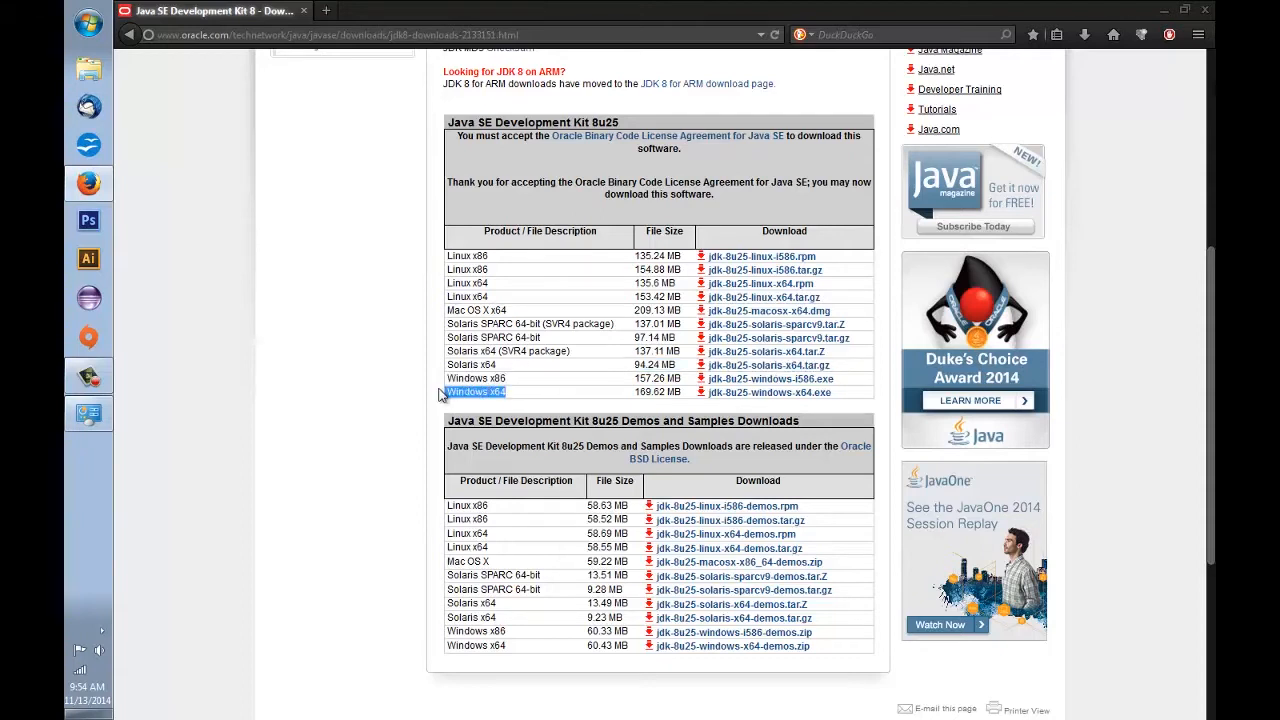
mouse_move(784, 404)
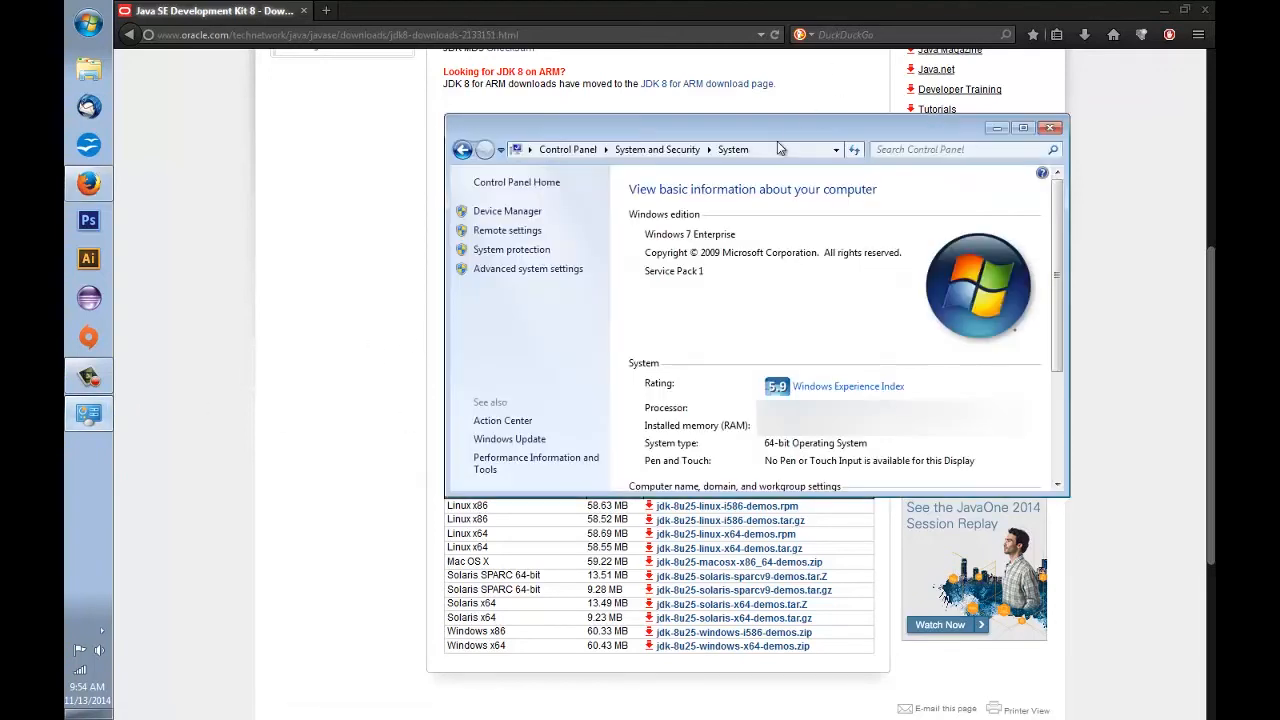
mouse_move(830, 360)
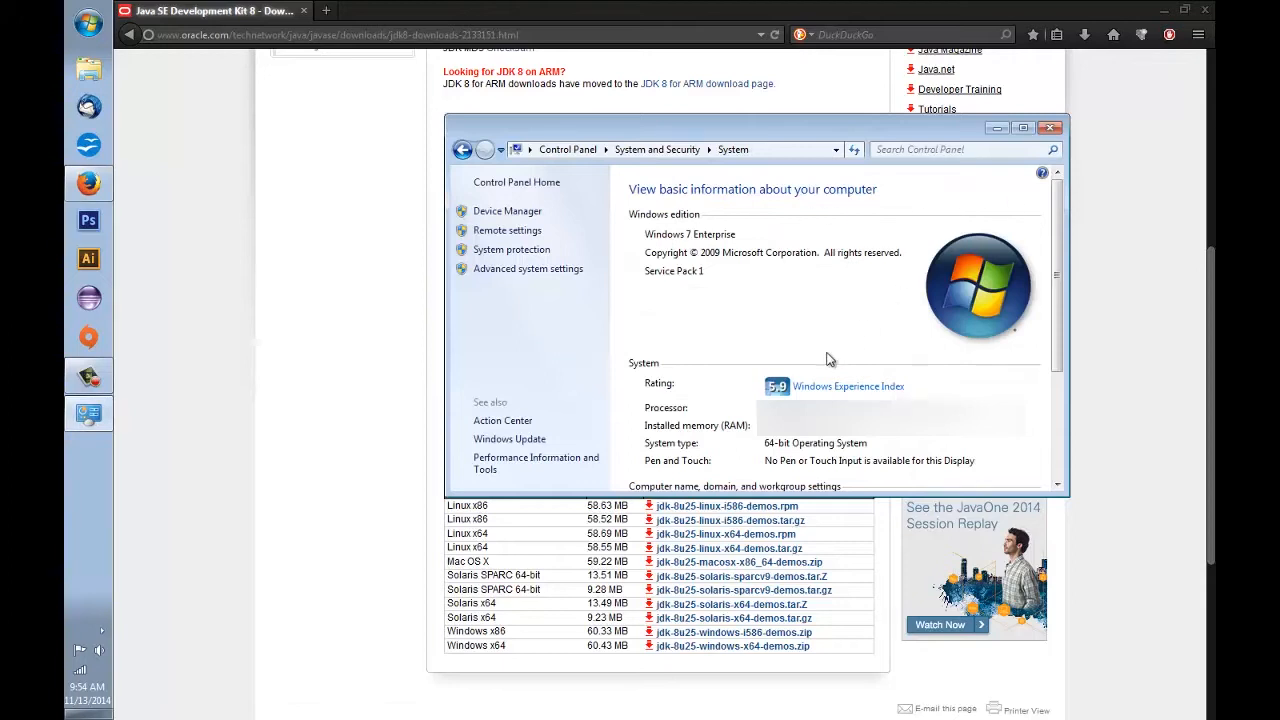
Close the Control Panel System window after reconfirming the 64-bit system type.
left_click(1052, 128)
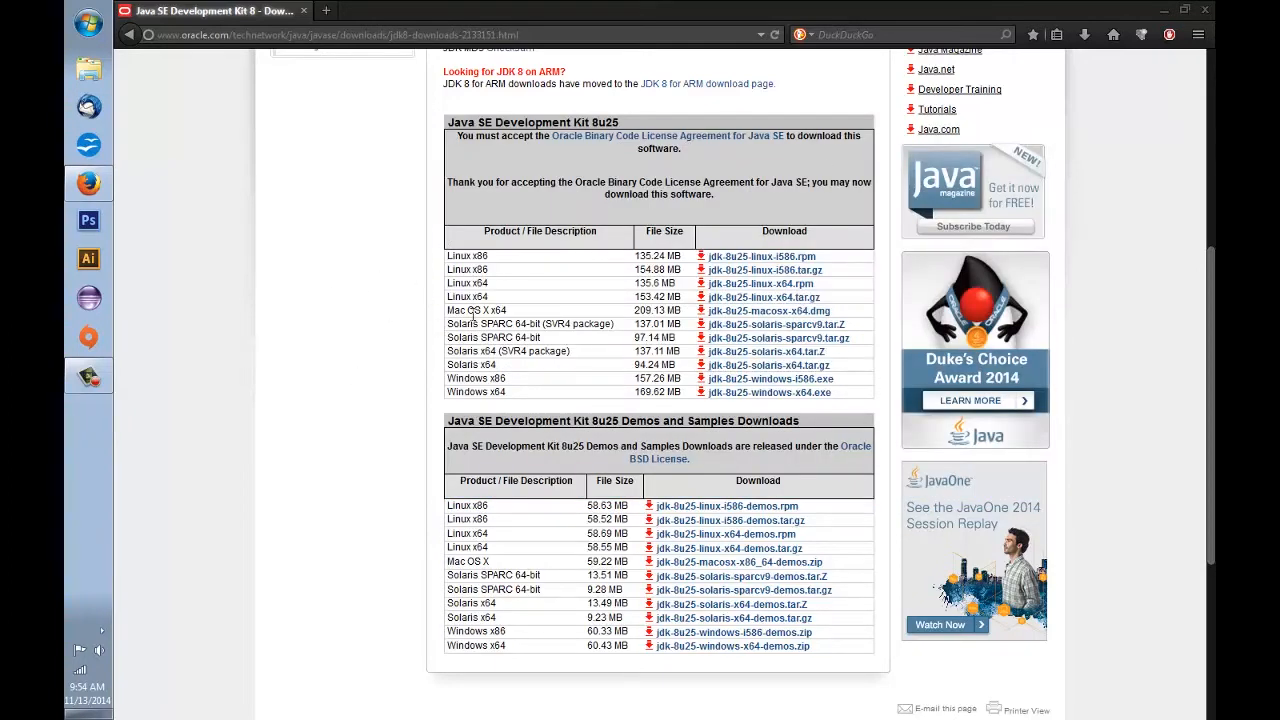
mouse_move(524, 276)
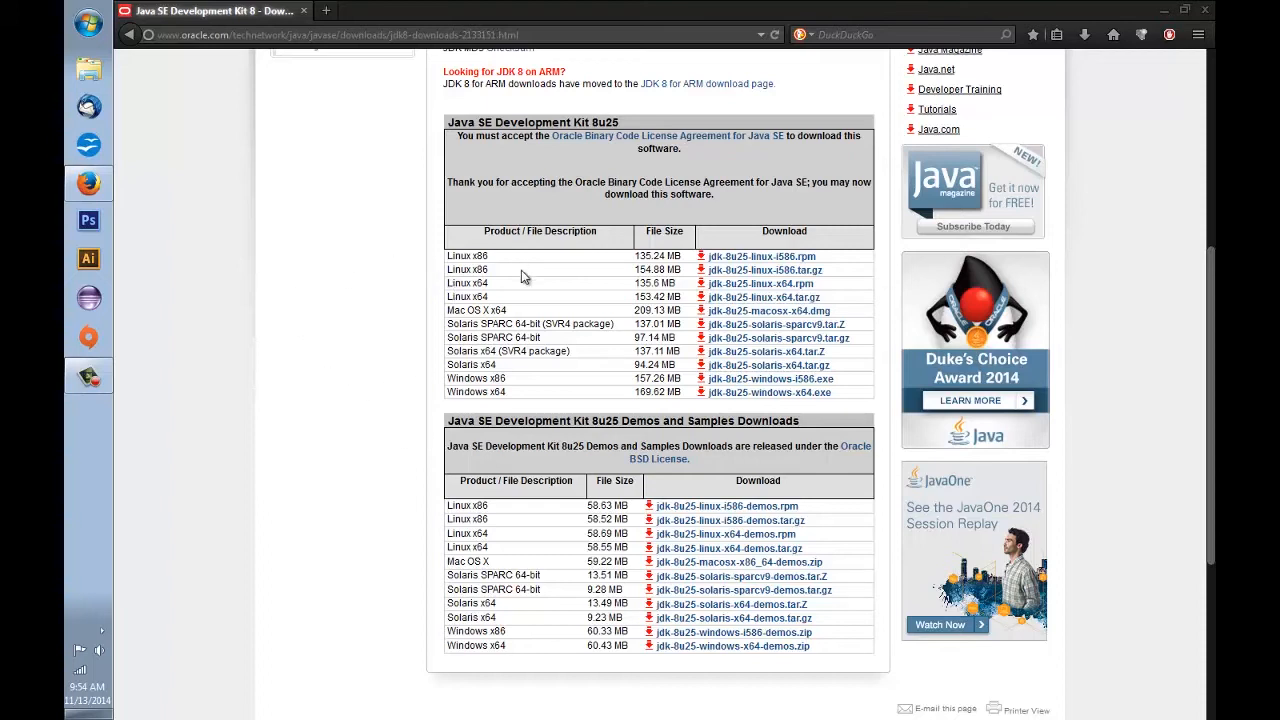
mouse_move(346, 8)
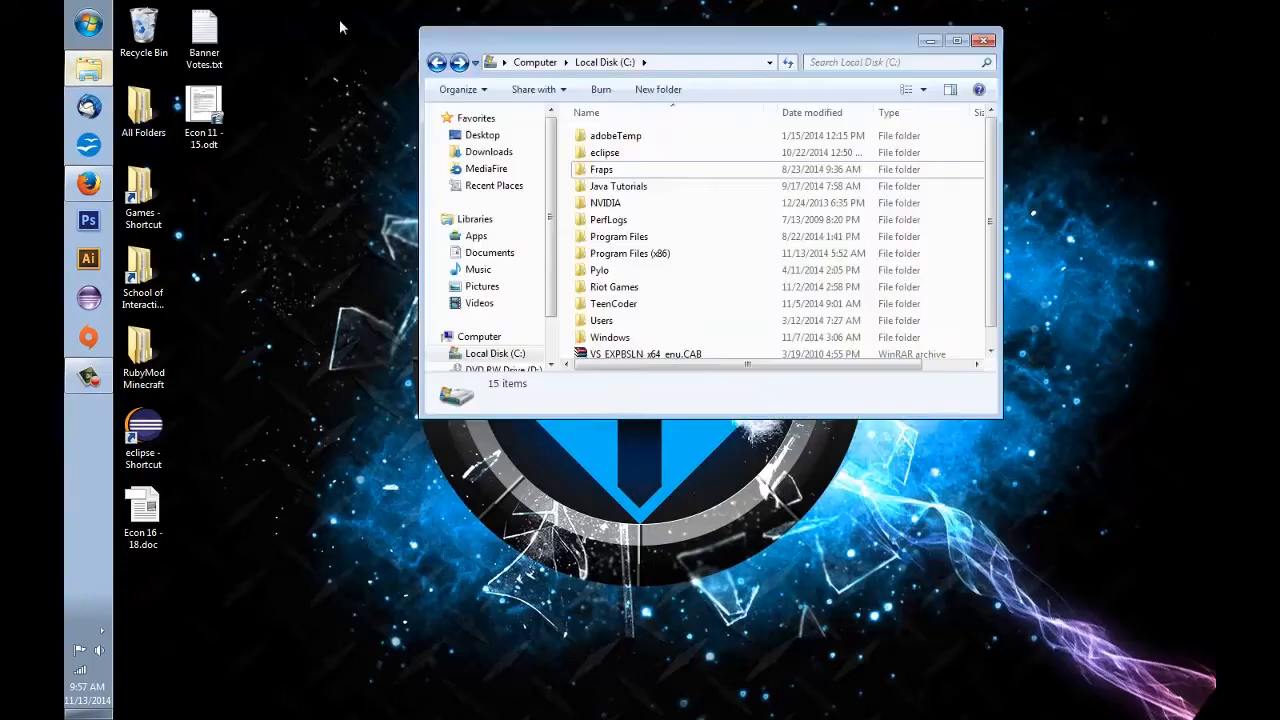
Create a new folder named 'Eclipse IDE' on Local Disk (C:).
left_click(90, 22)
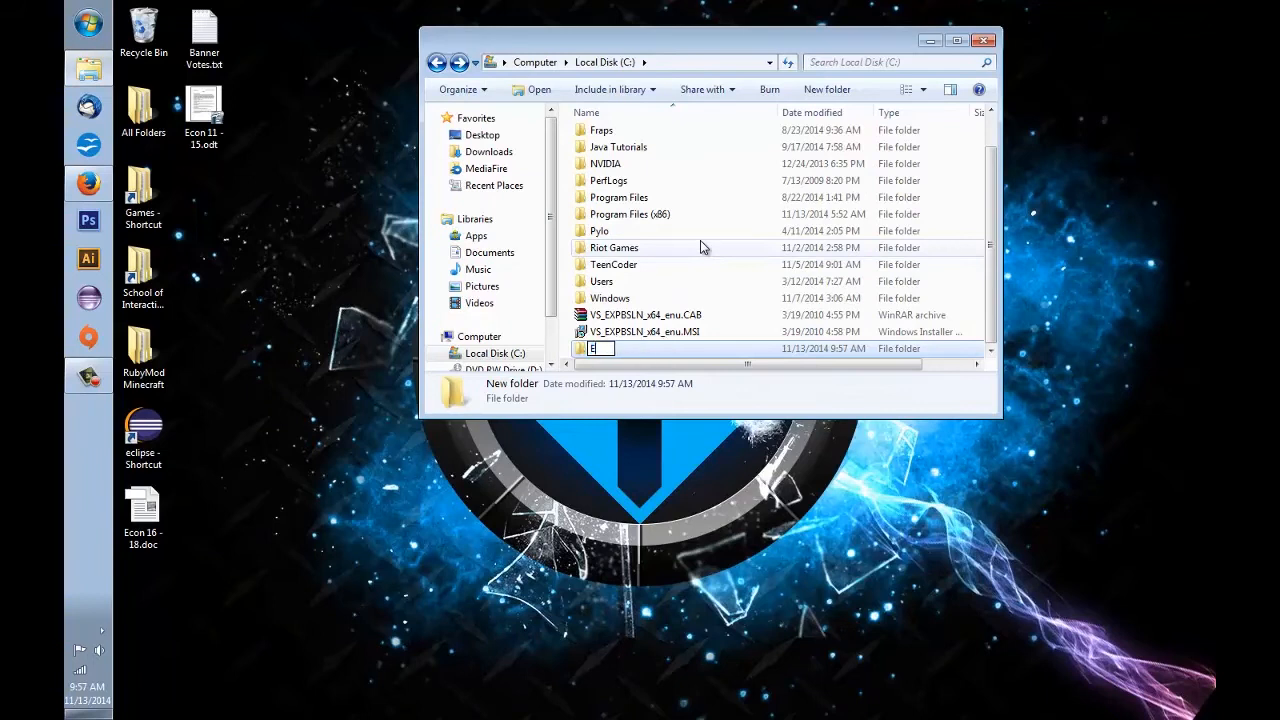
type("Eclipse IDE")
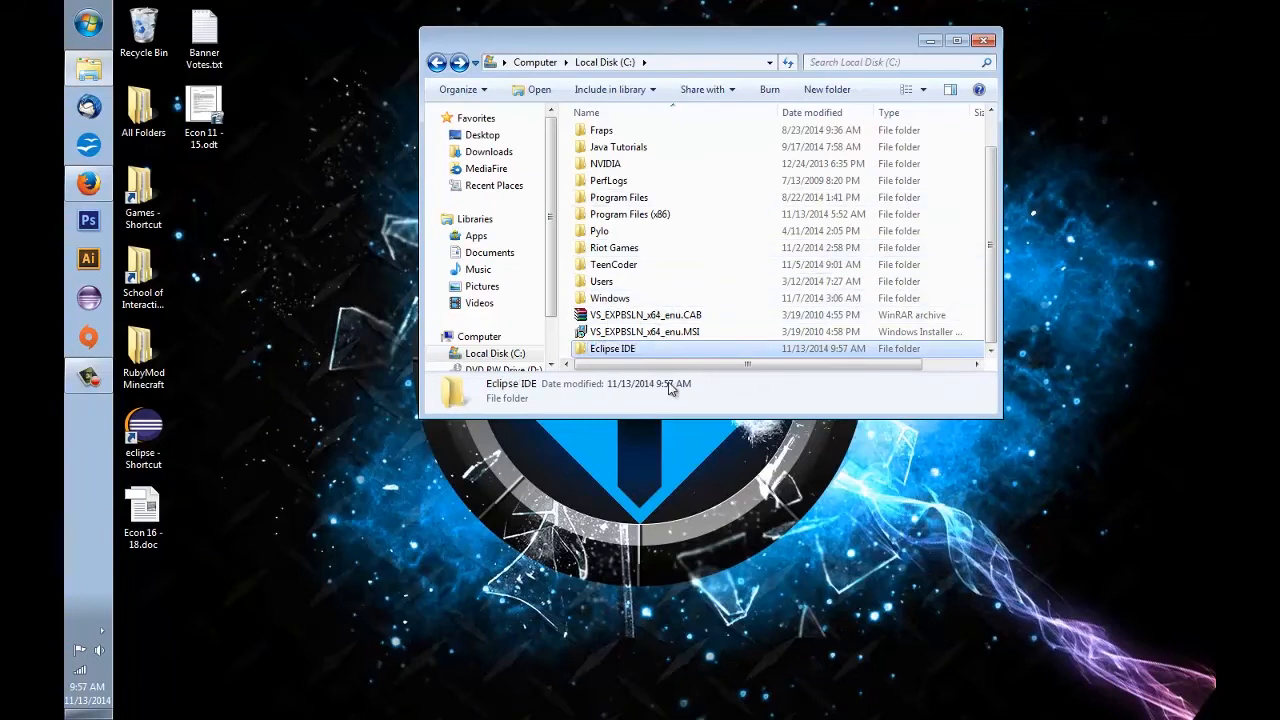
mouse_move(96, 256)
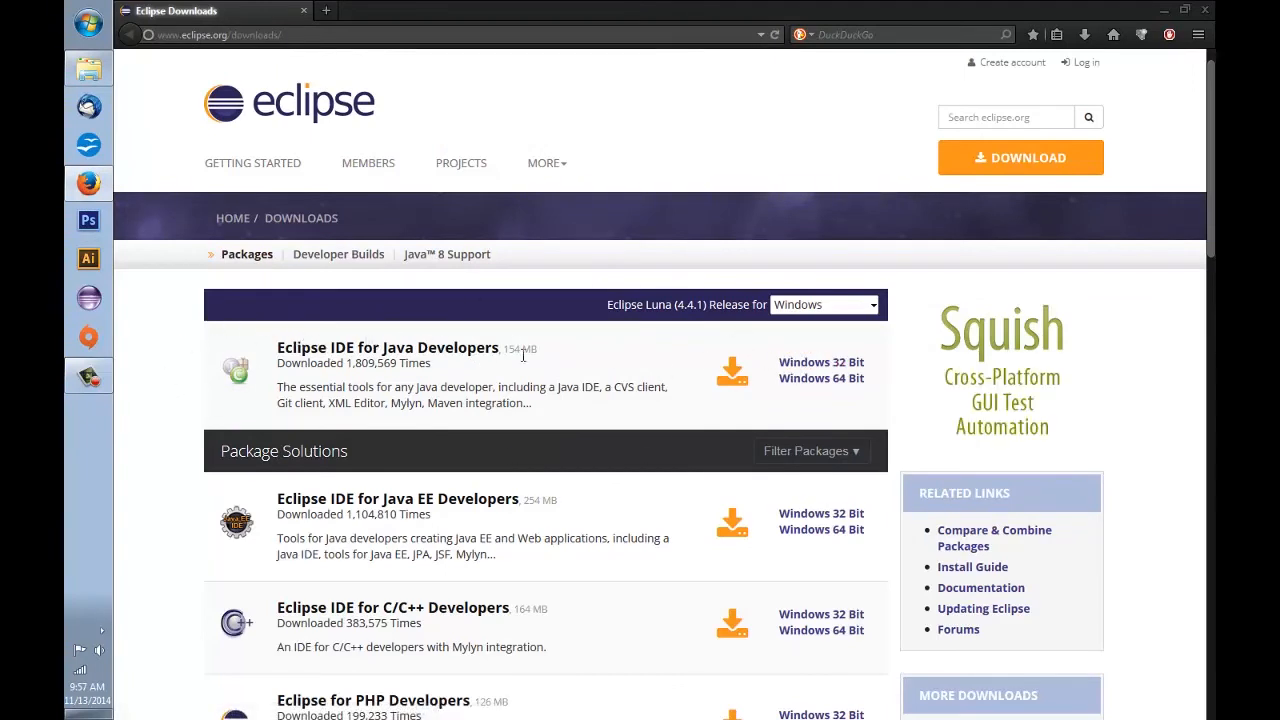
mouse_move(820, 378)
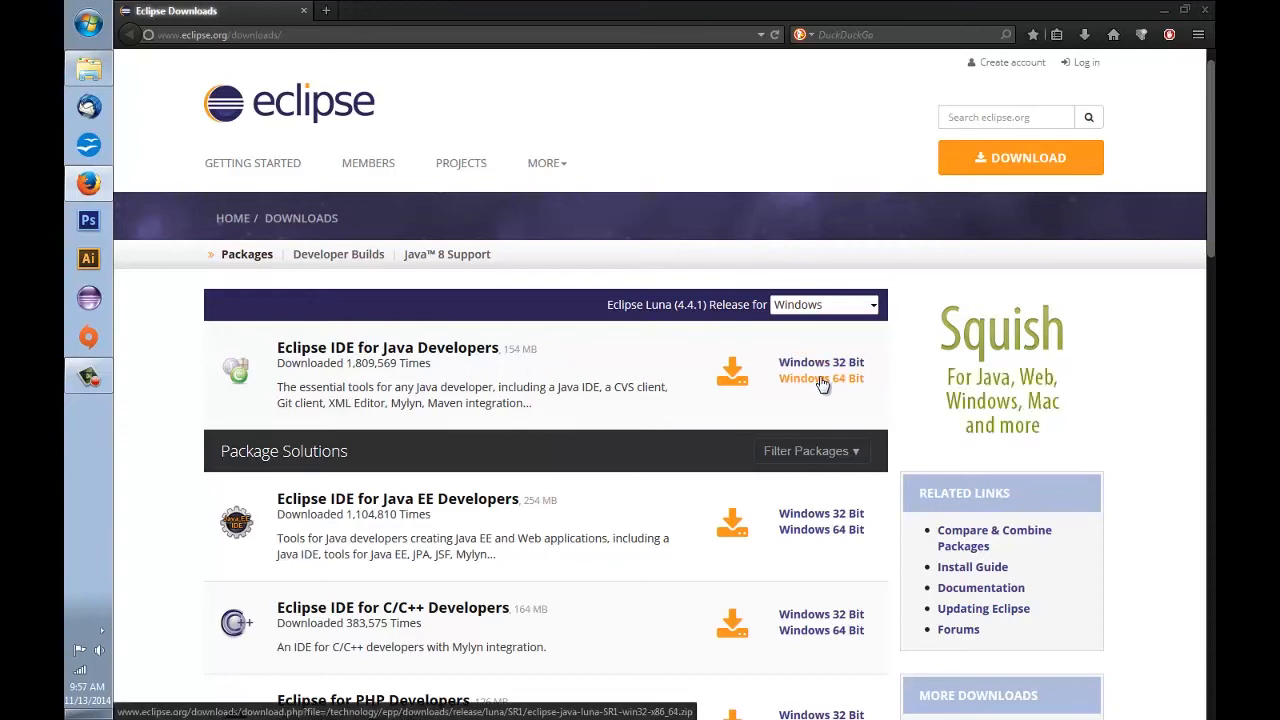
mouse_move(808, 384)
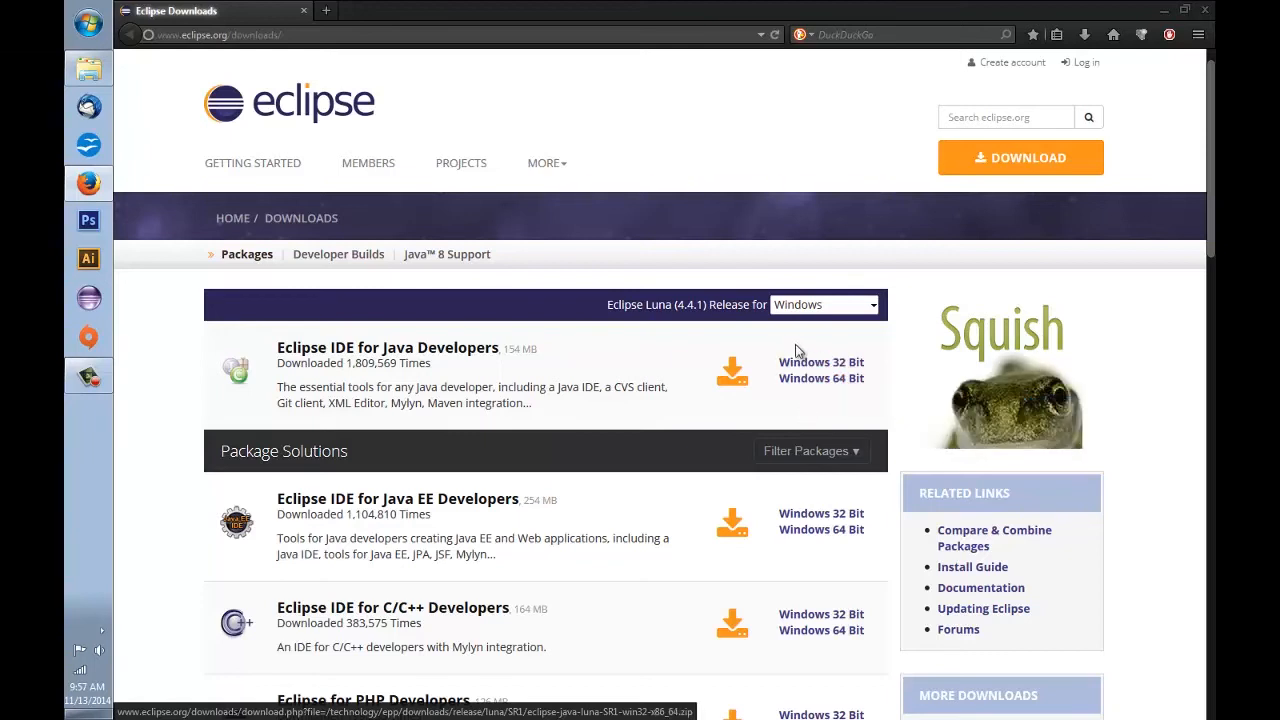
mouse_move(820, 378)
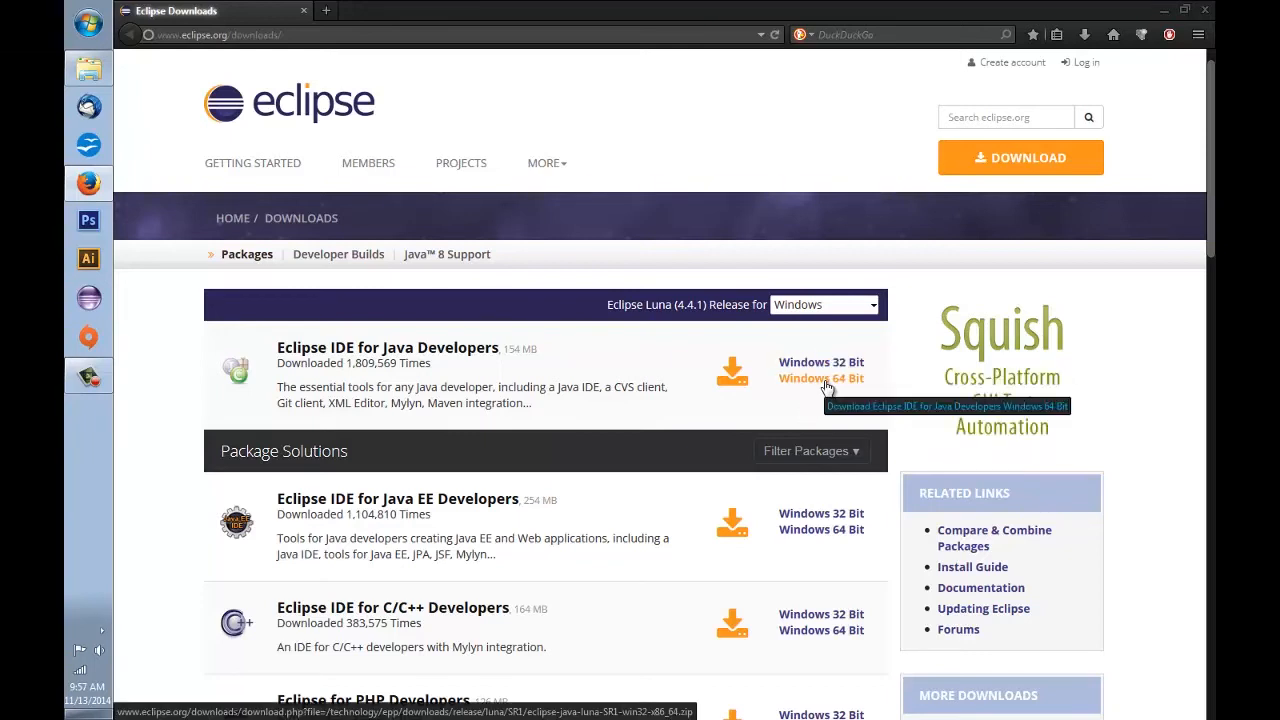
Save the Windows 64 Bit Eclipse IDE for Java Developers zip from the suggested mirror and check it in Downloads.
left_click(820, 378)
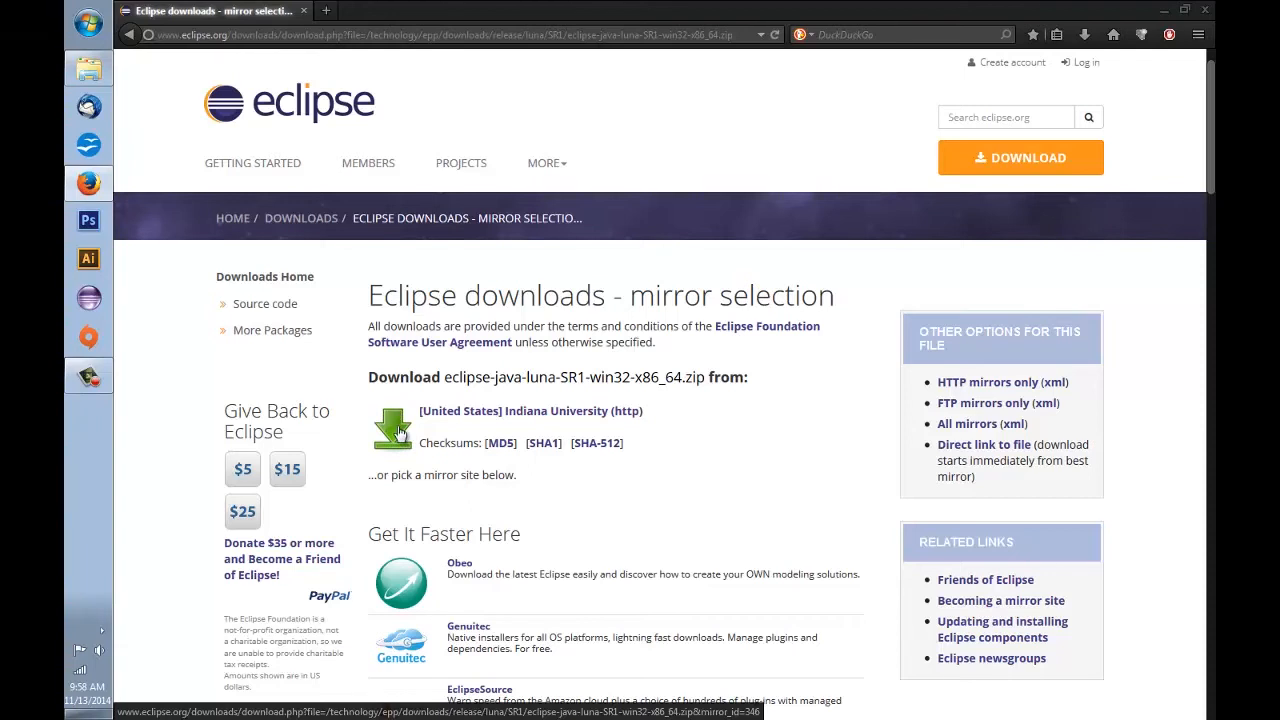
left_click(394, 428)
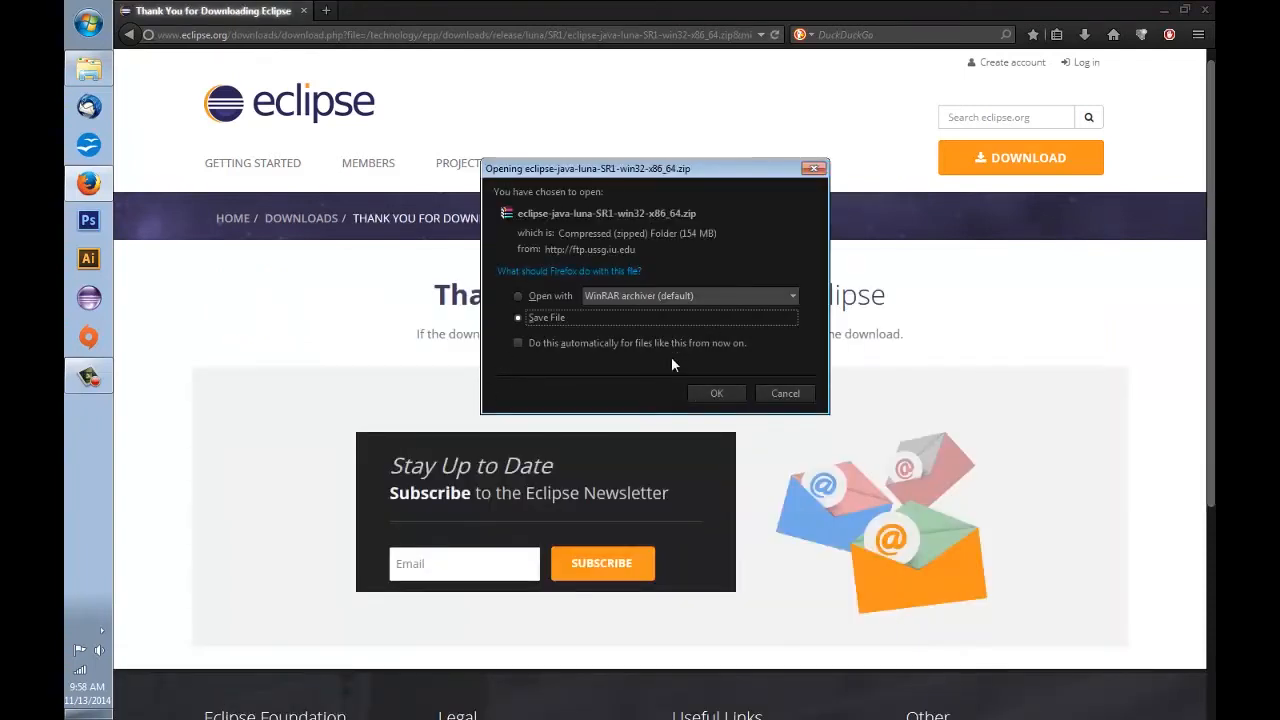
left_click(716, 392)
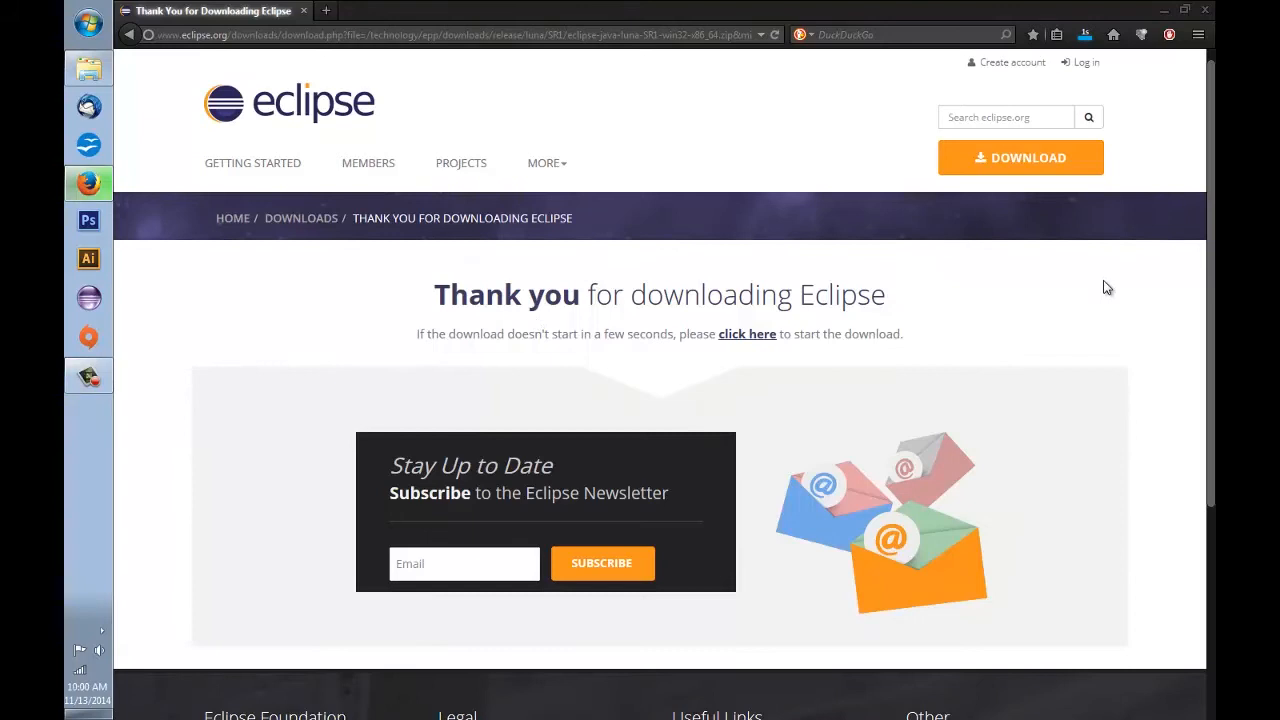
mouse_move(1094, 236)
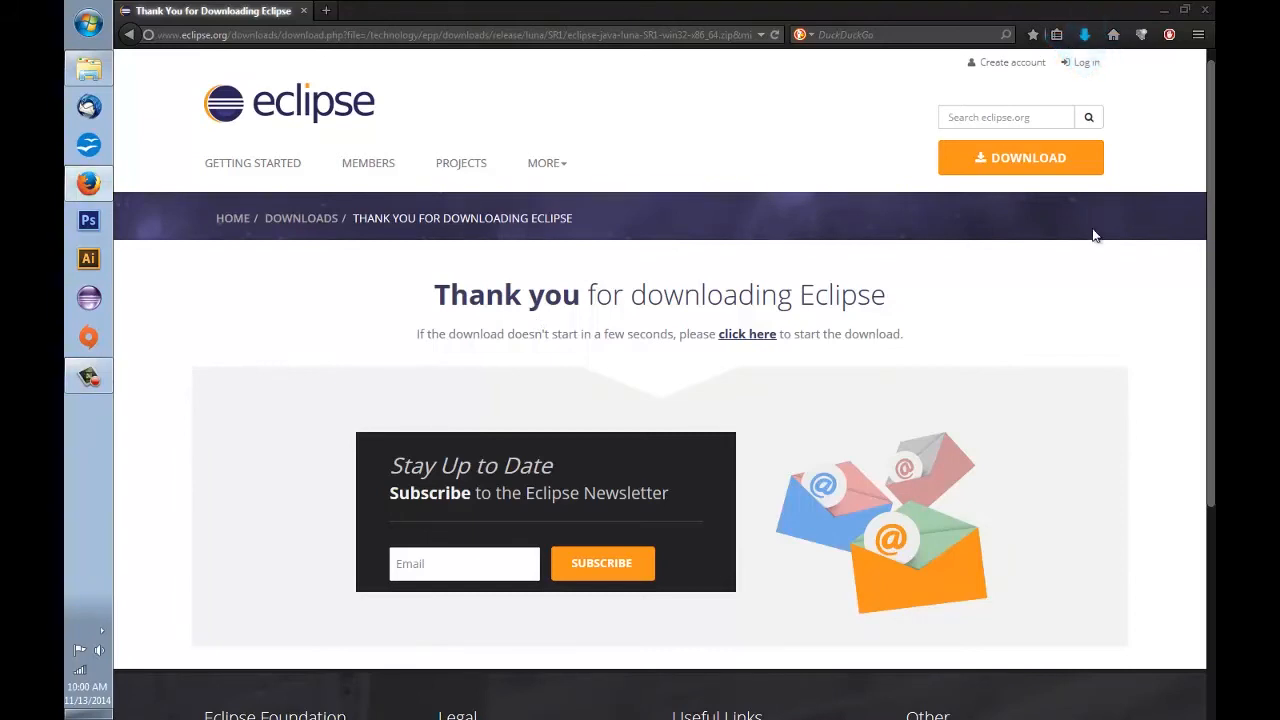
left_click(1088, 34)
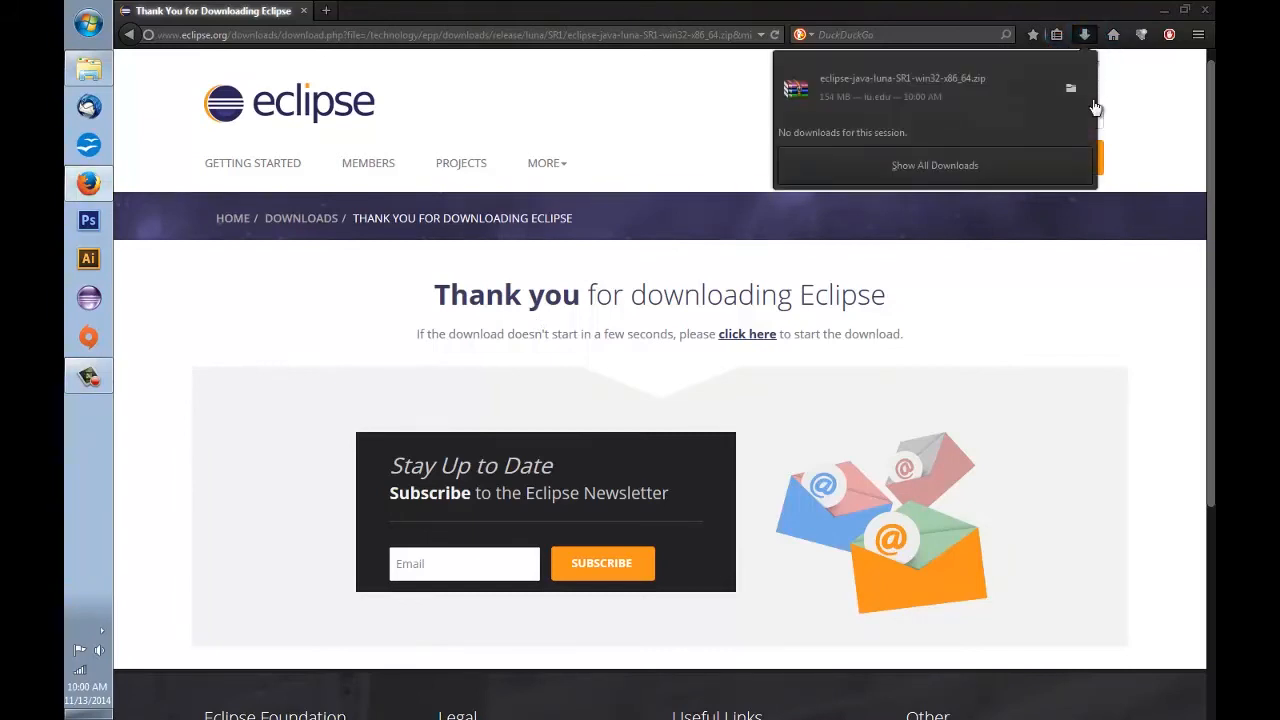
mouse_move(910, 88)
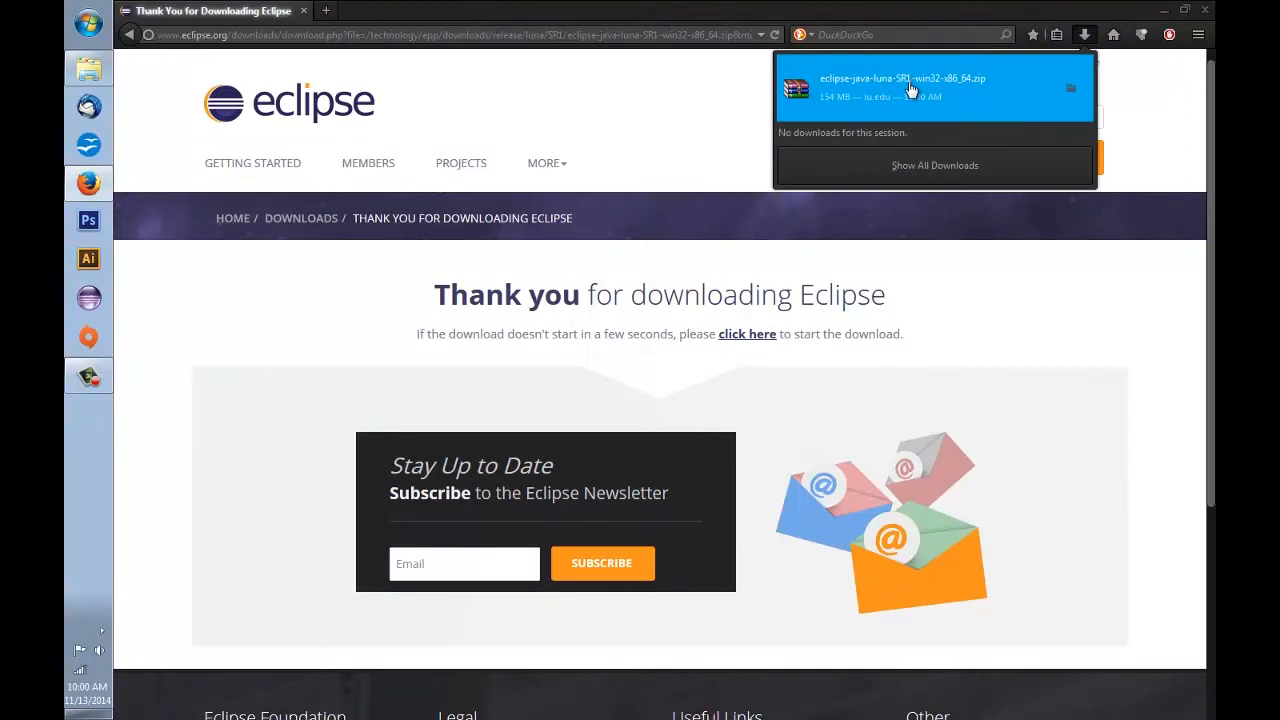
mouse_move(912, 88)
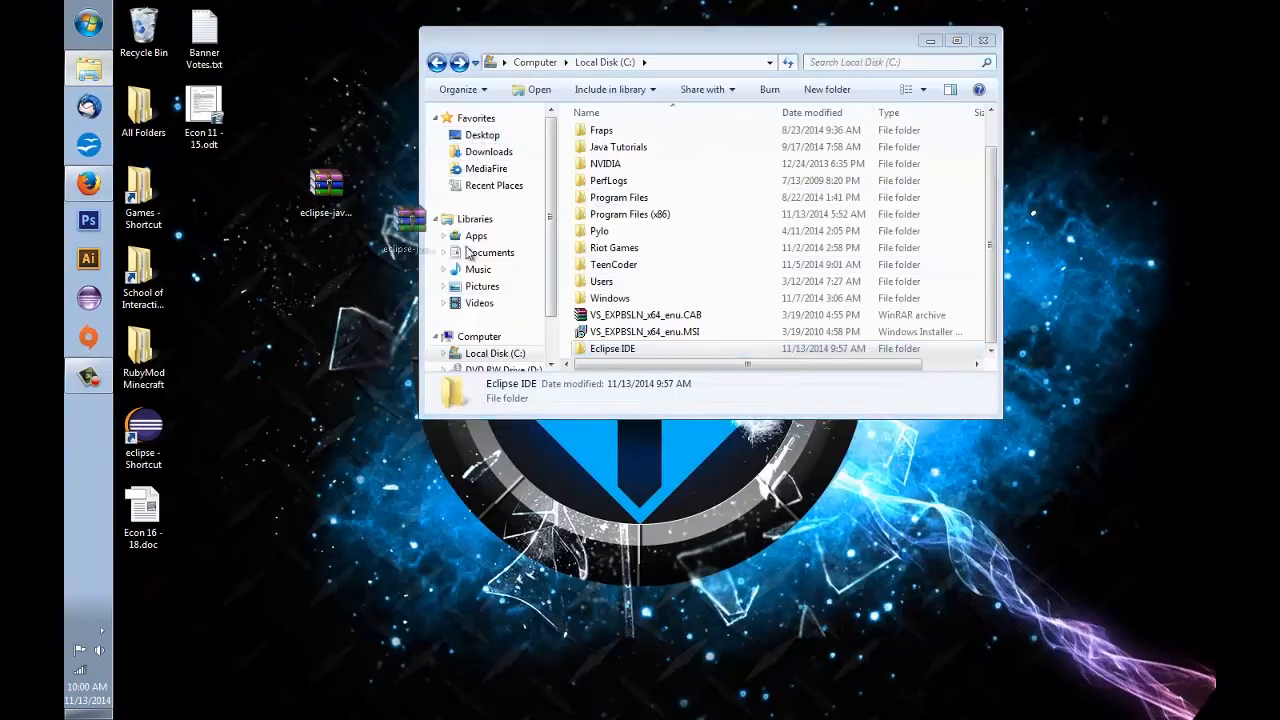
Open the Eclipse Luna SR1 zip from C:\Eclipse IDE in the WinRAR archiver.
double_click(612, 348)
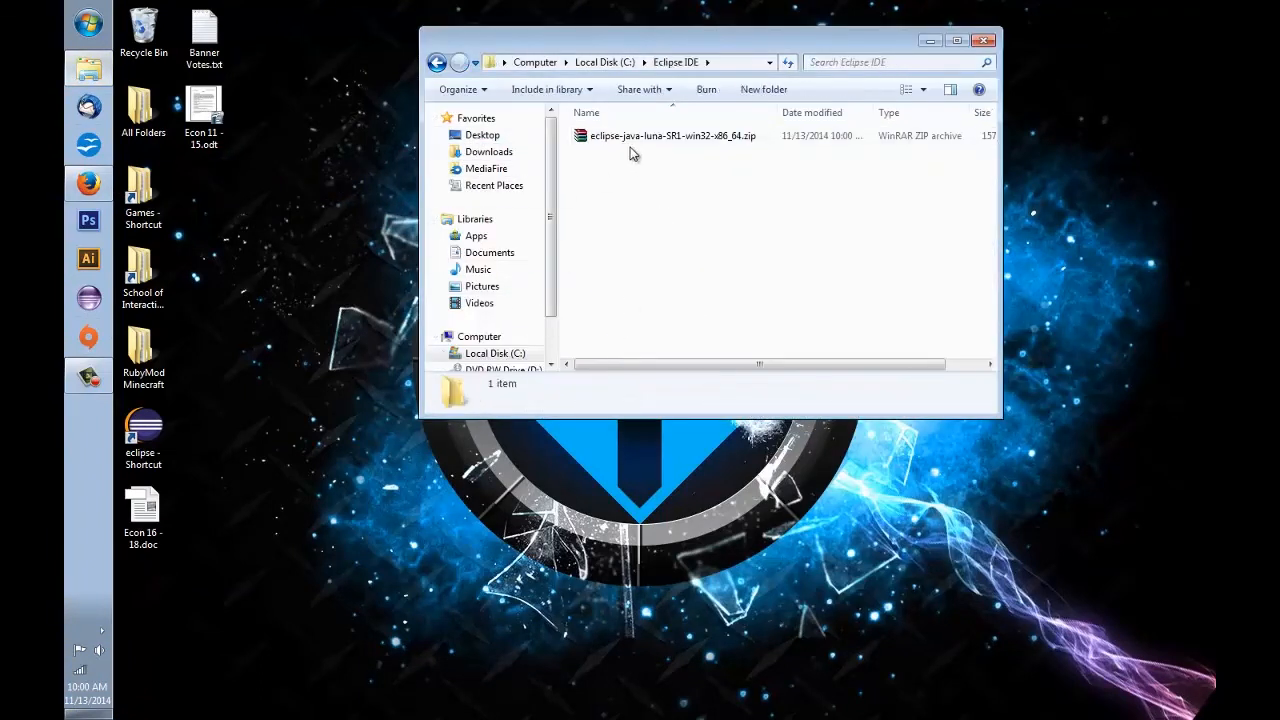
right_click(672, 136)
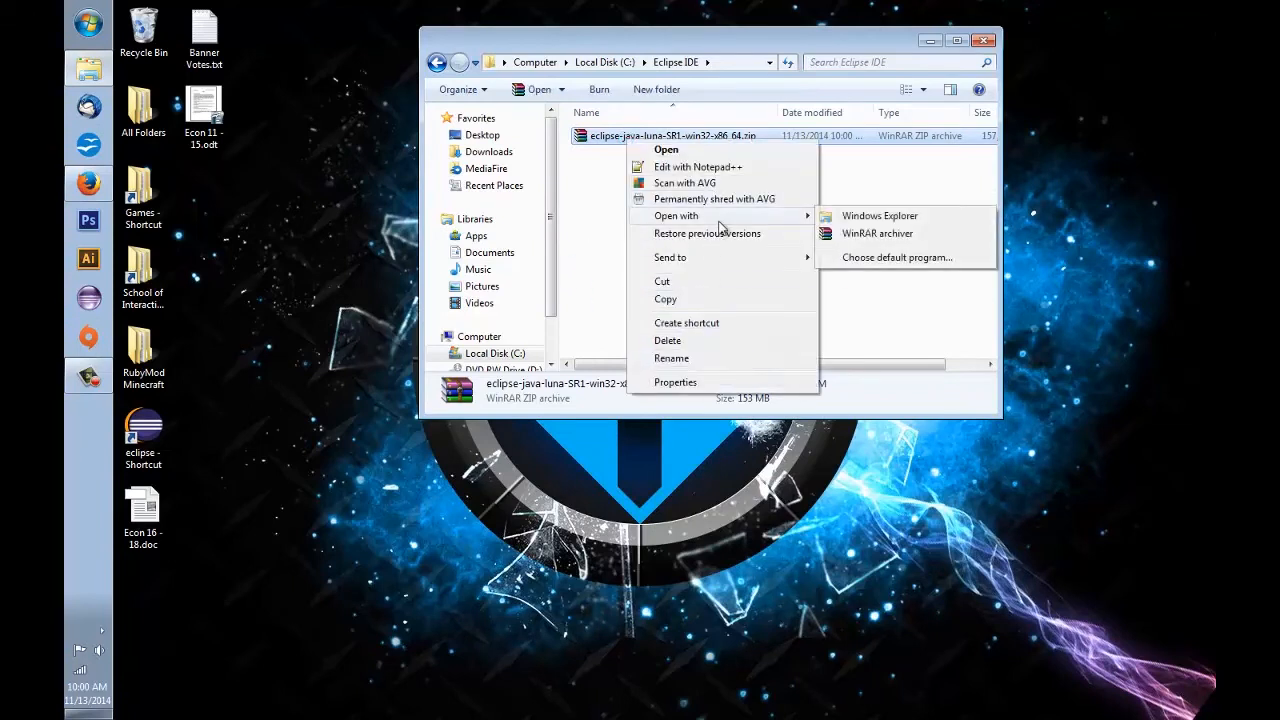
left_click(876, 232)
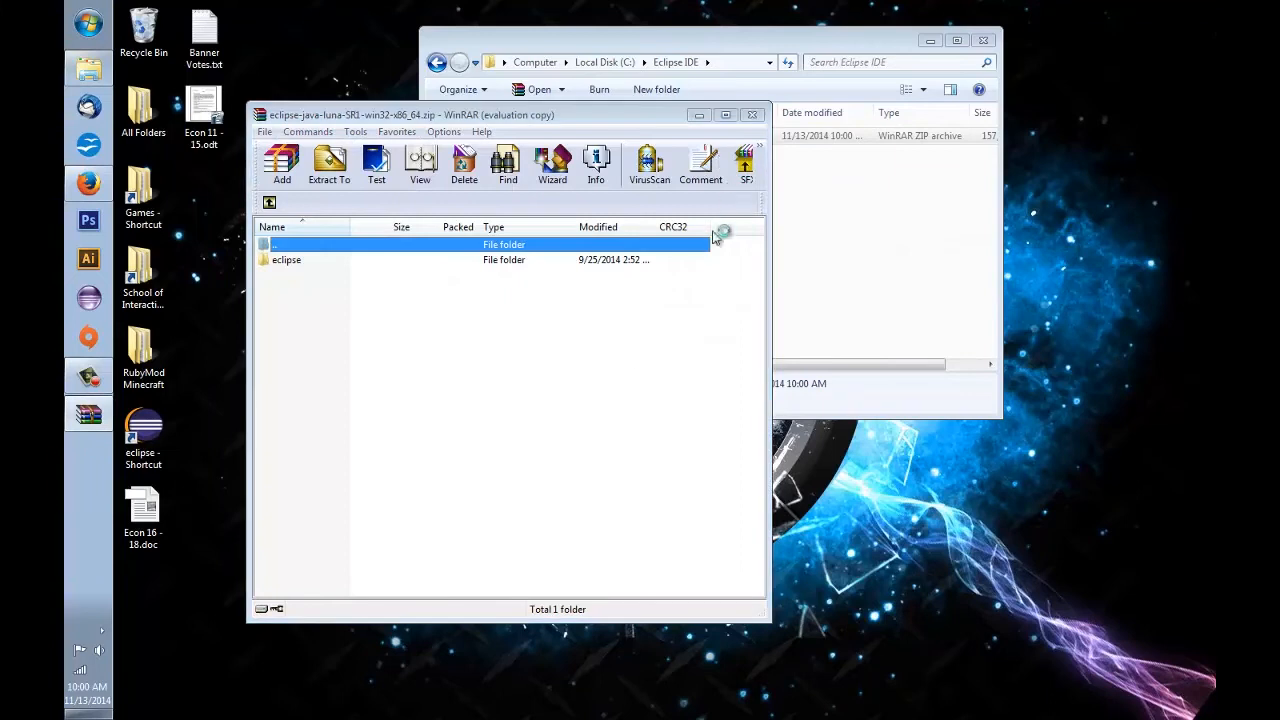
mouse_move(620, 284)
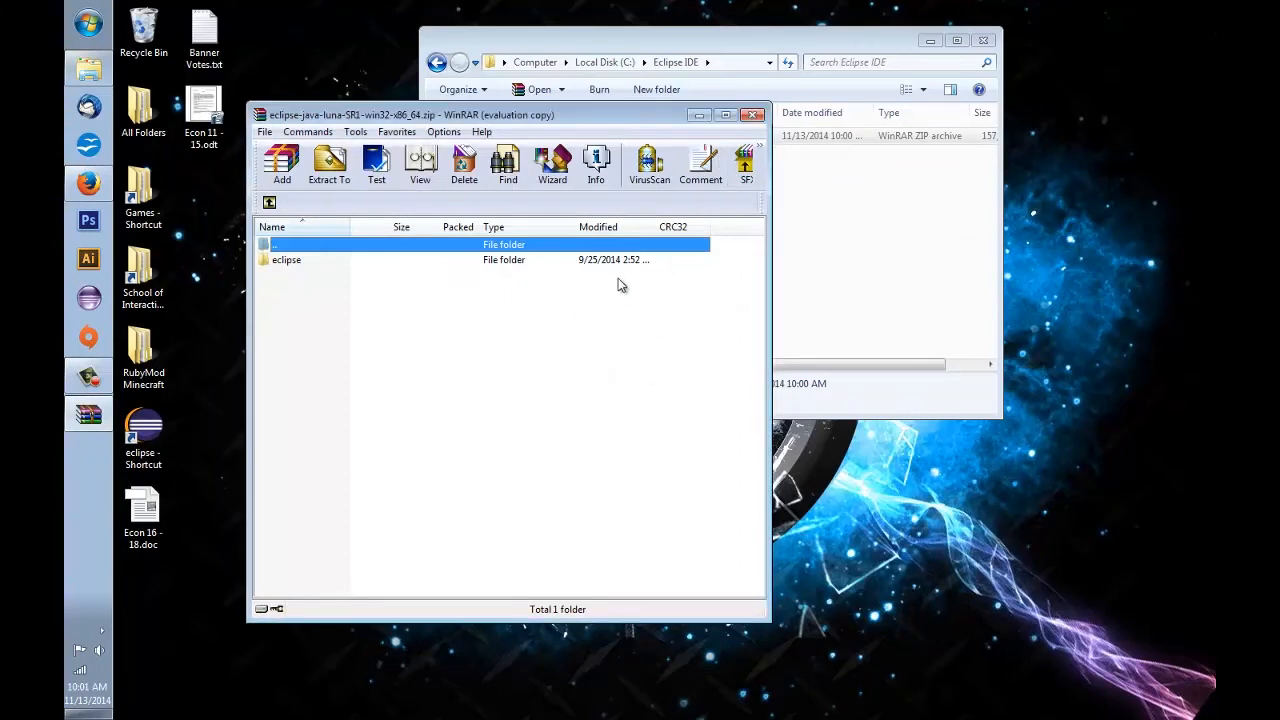
mouse_move(440, 270)
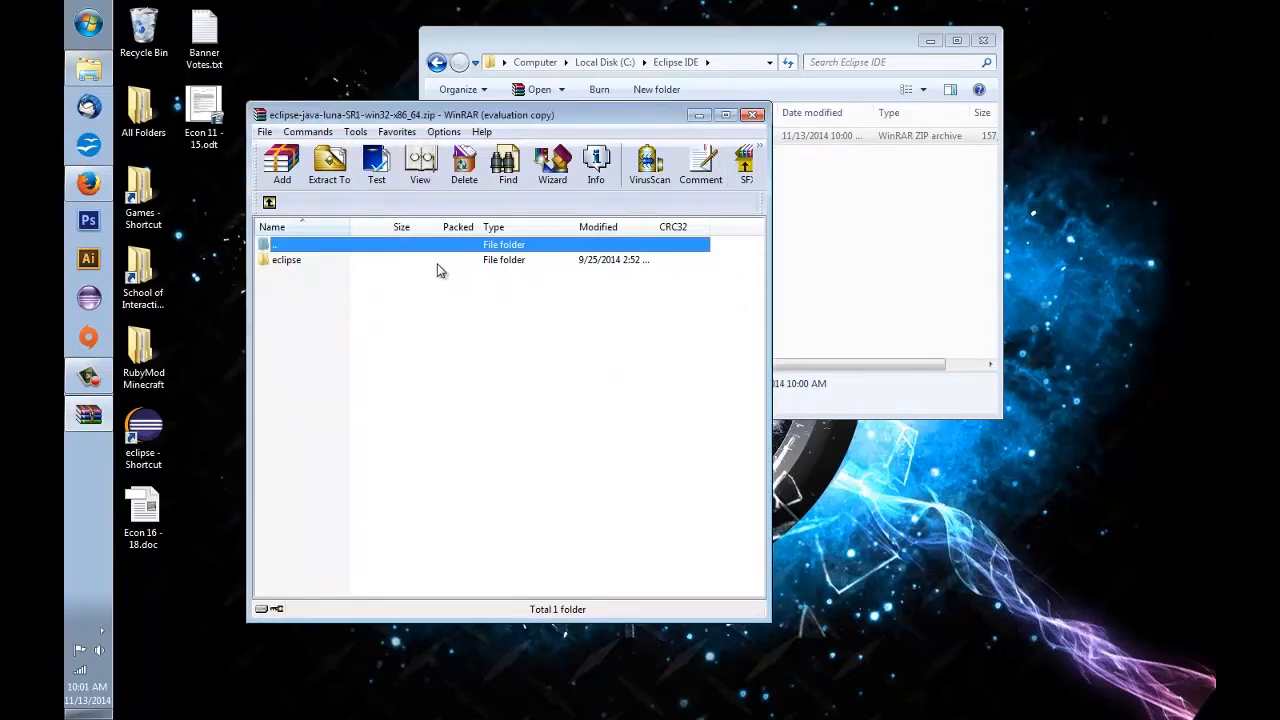
mouse_move(644, 128)
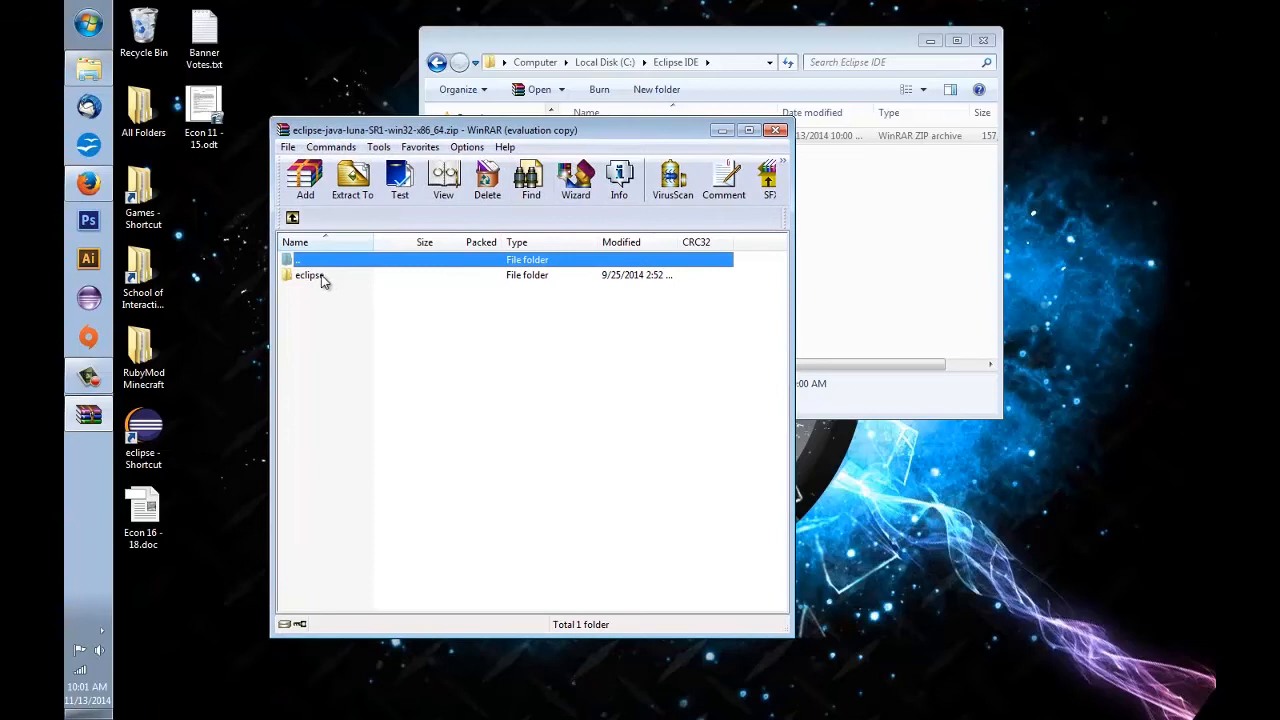
Extract the archive into the suggested eclipse-java-luna-SR1-win32-x86_64 folder in C:\Eclipse IDE and close WinRAR.
double_click(308, 276)
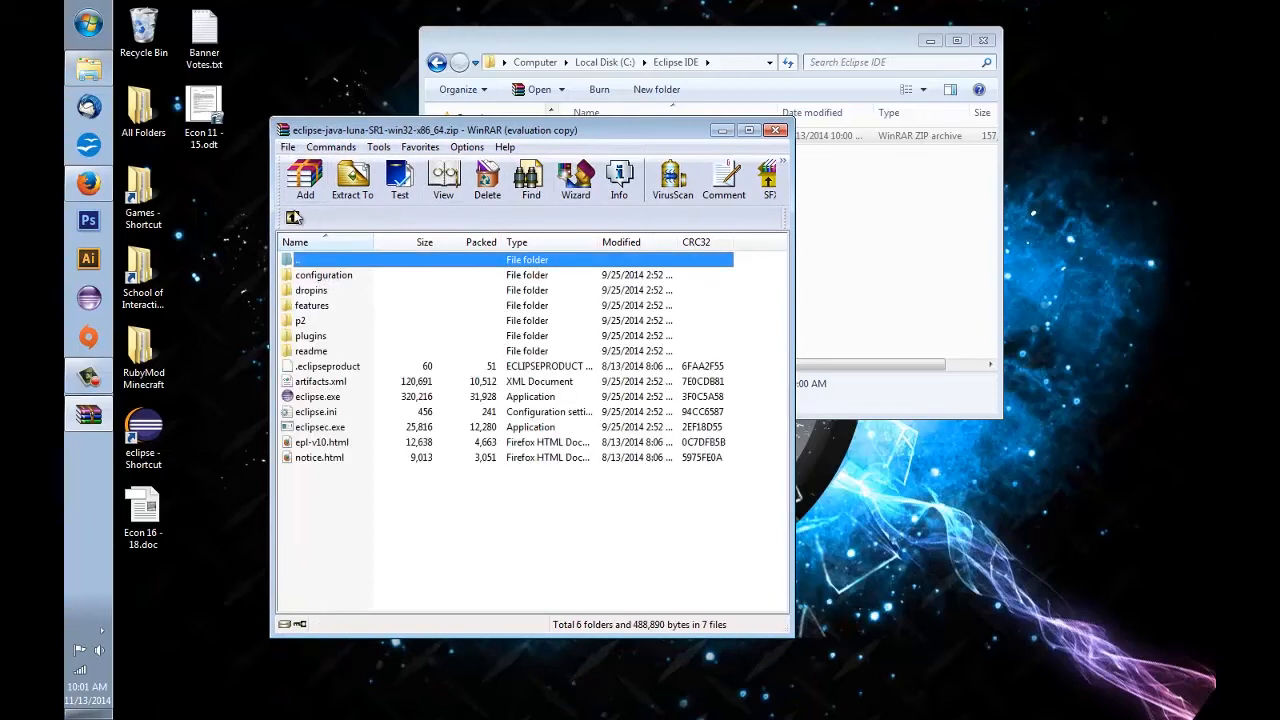
left_click(352, 176)
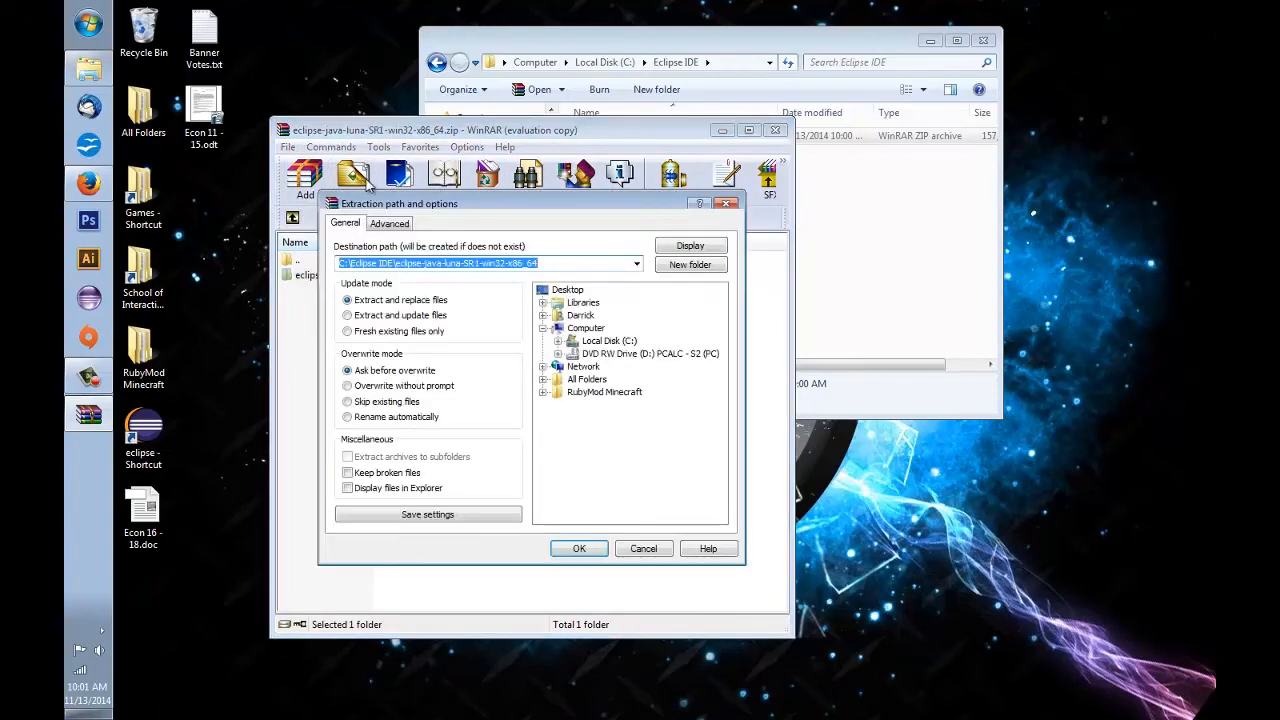
left_click(578, 548)
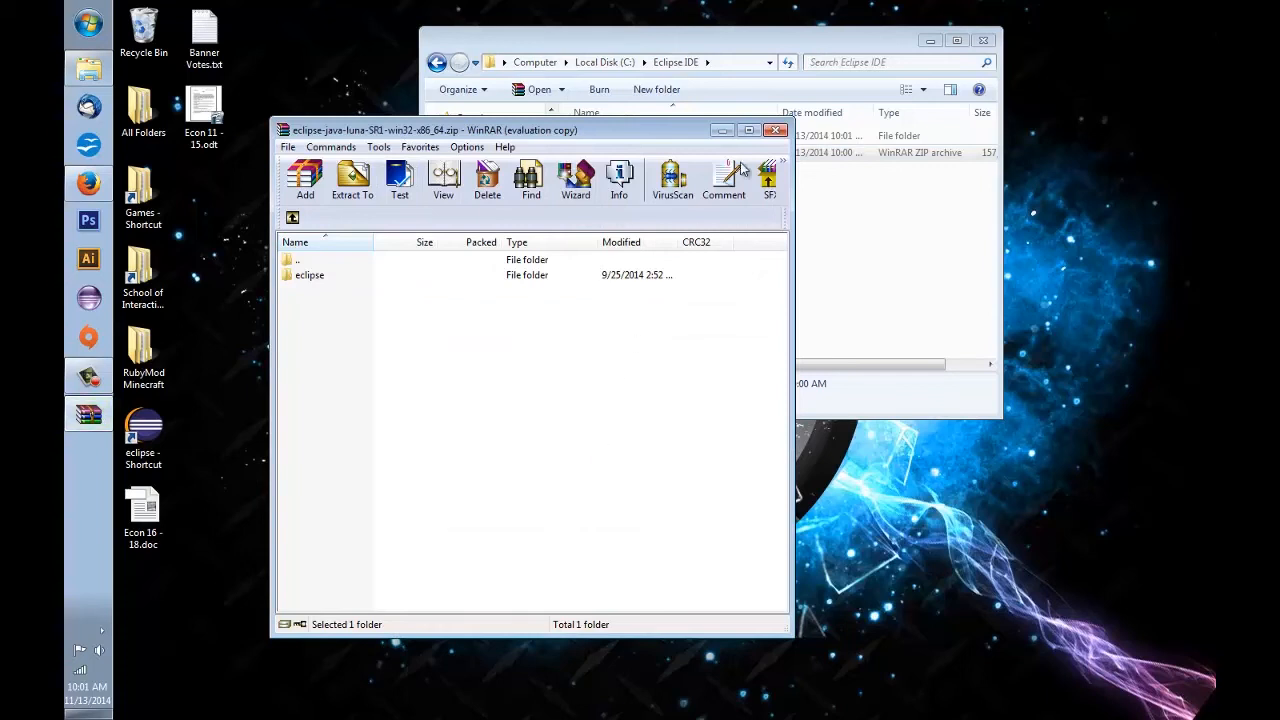
left_click(776, 130)
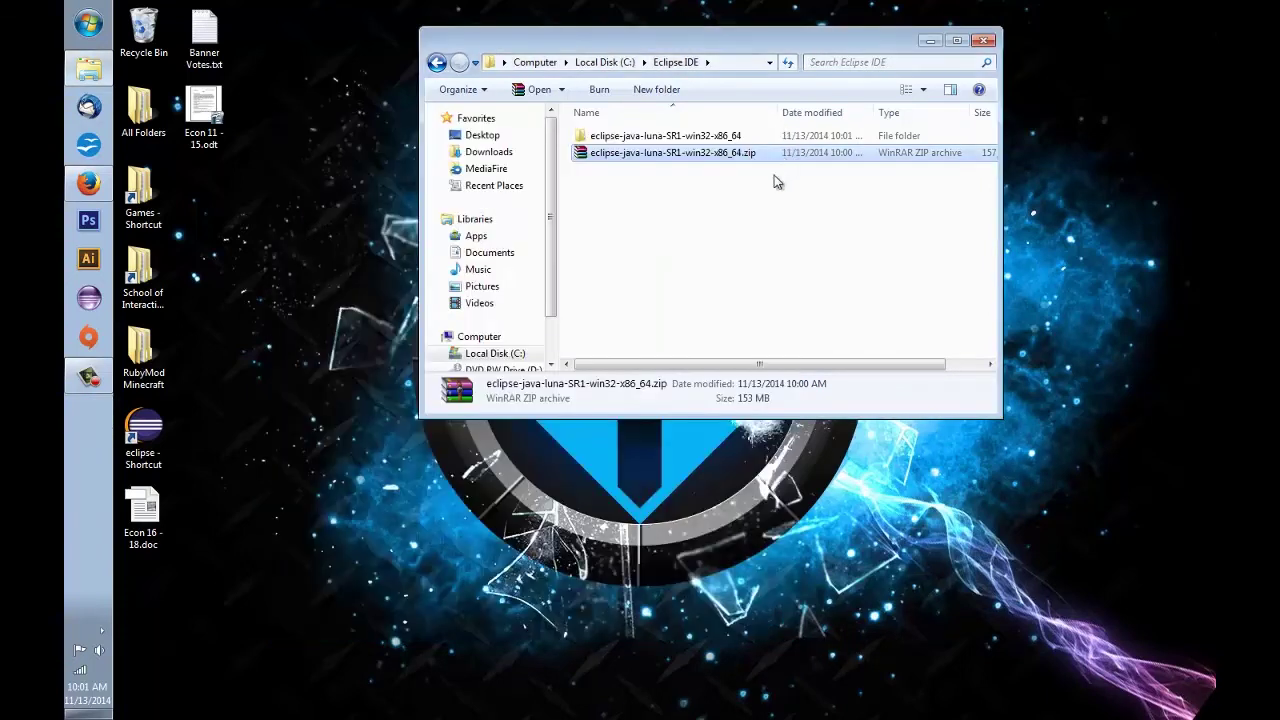
Send eclipse.exe from the extracted eclipse folder to the desktop as a shortcut.
double_click(654, 136)
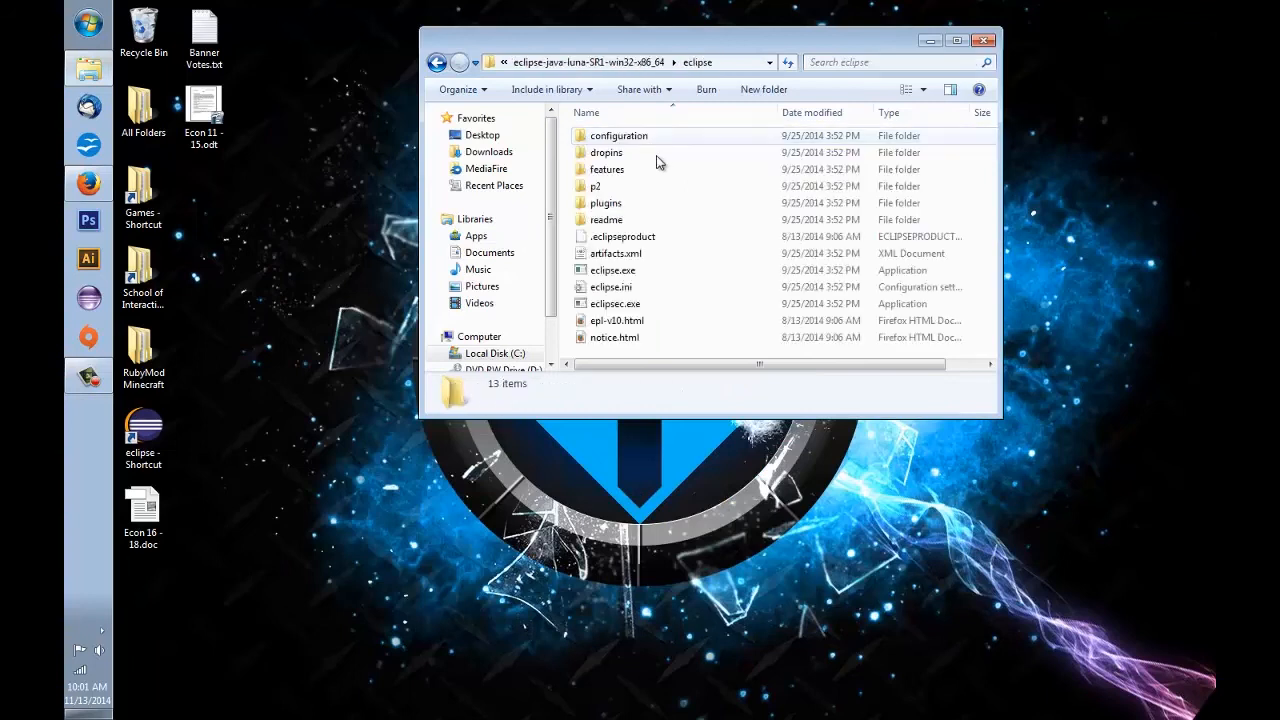
mouse_move(612, 270)
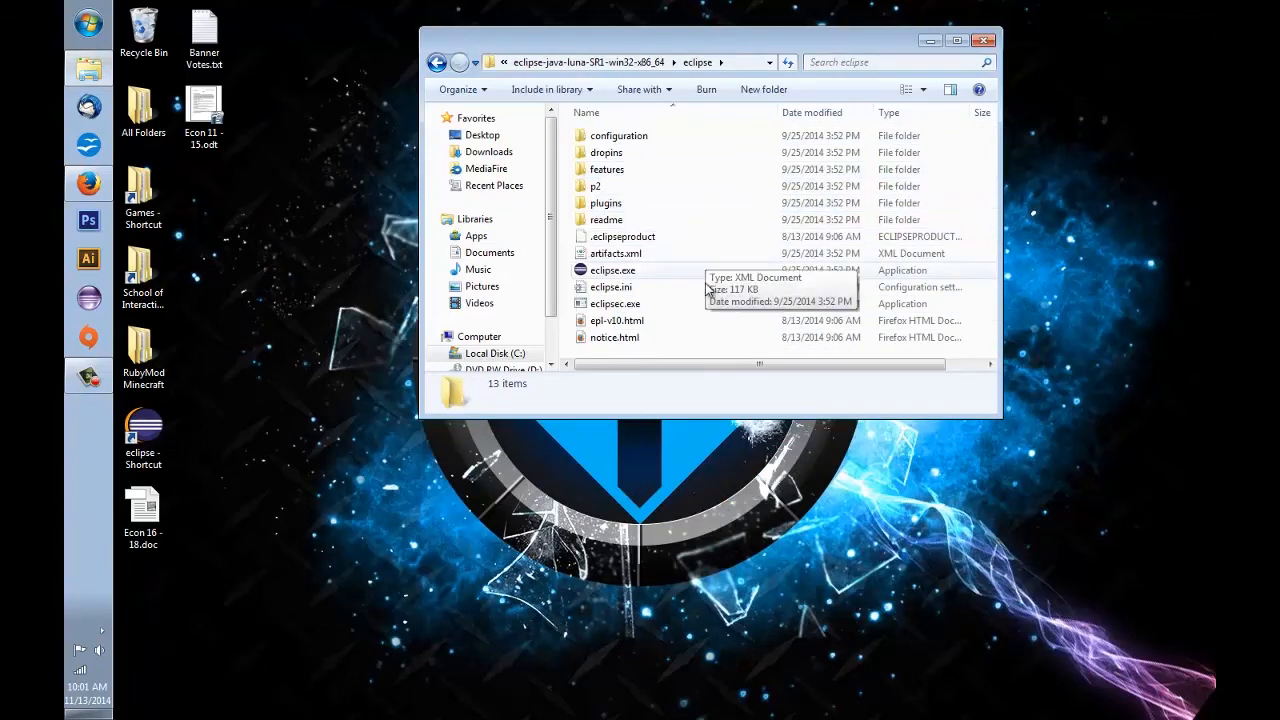
left_click(612, 270)
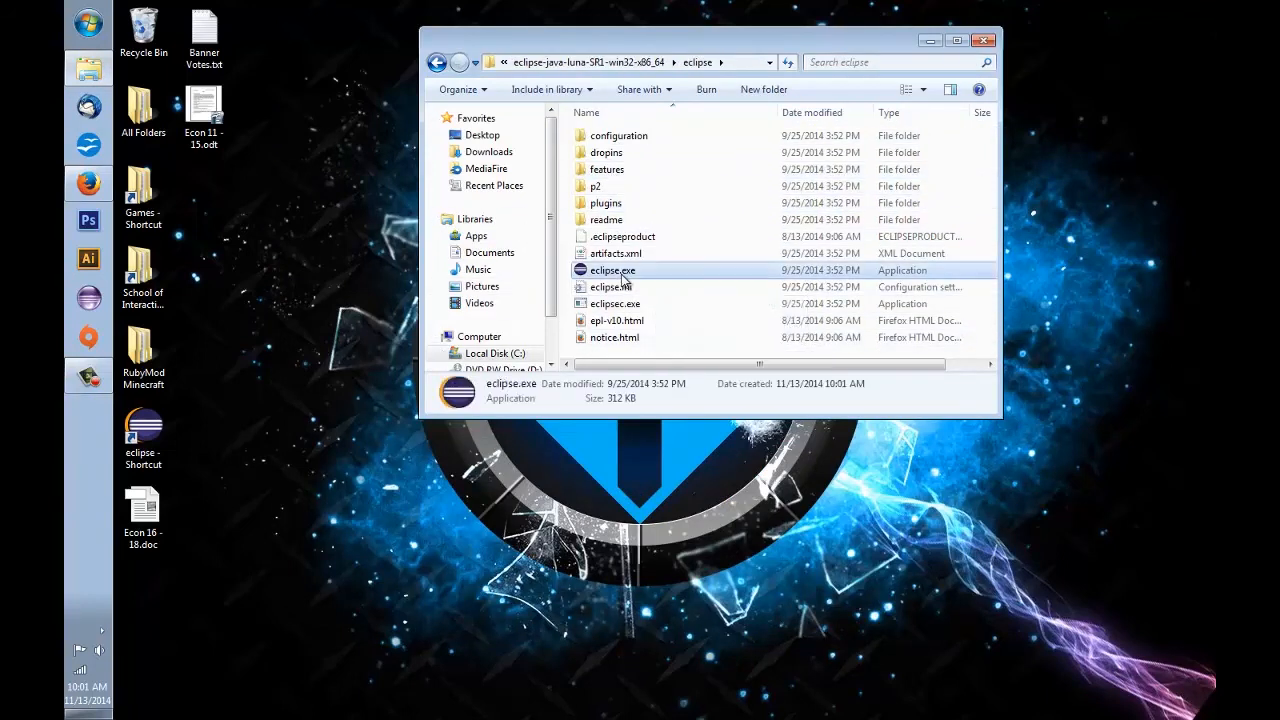
right_click(612, 270)
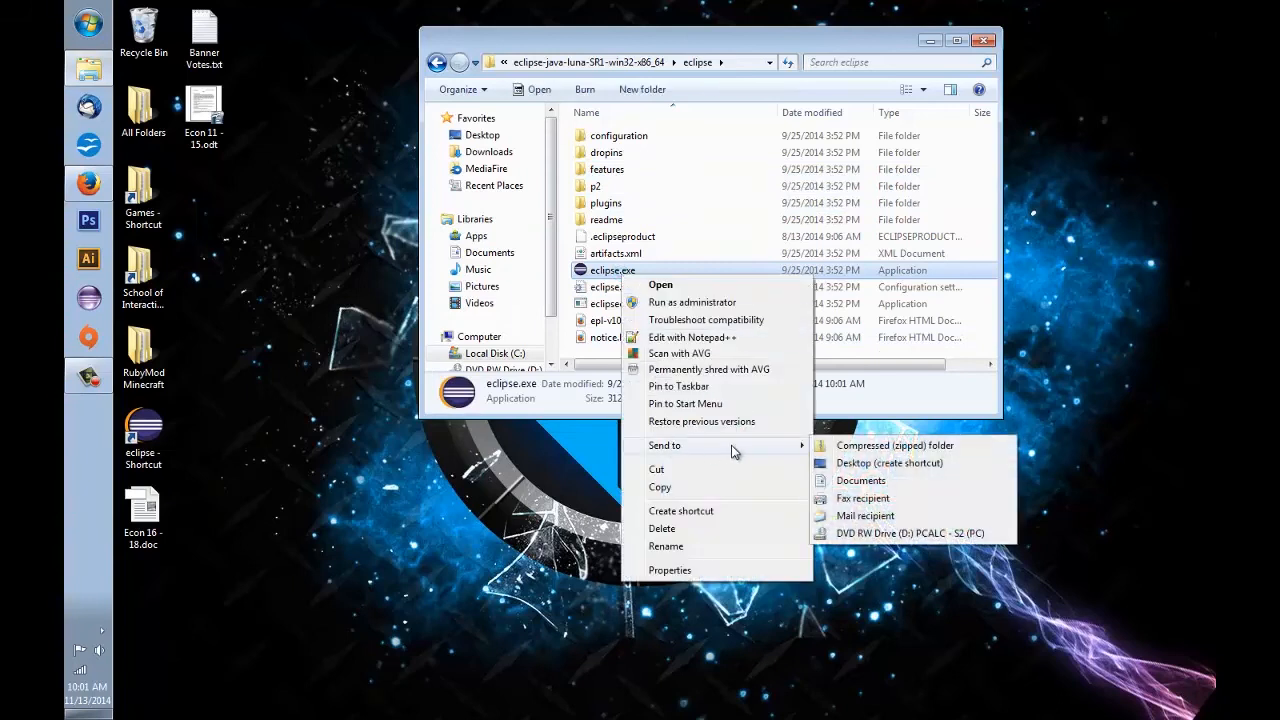
left_click(892, 464)
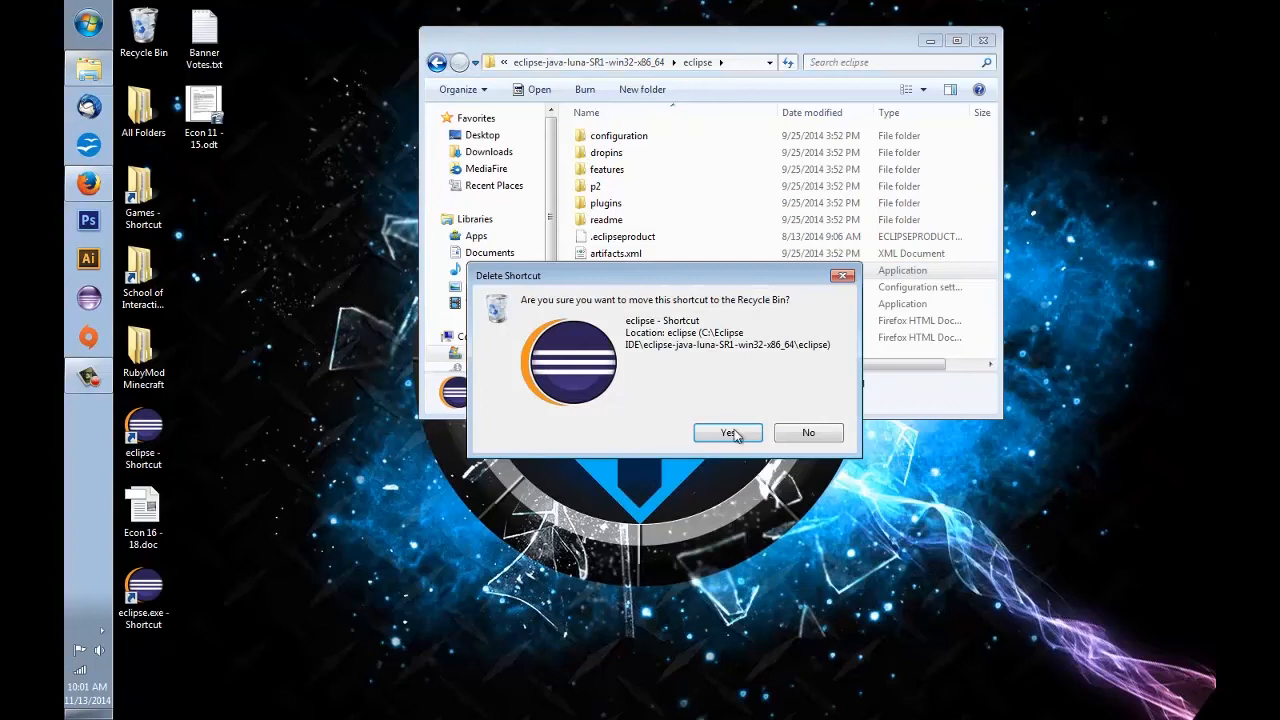
Delete the old Eclipse shortcut and launch Eclipse from the new one.
left_click(728, 432)
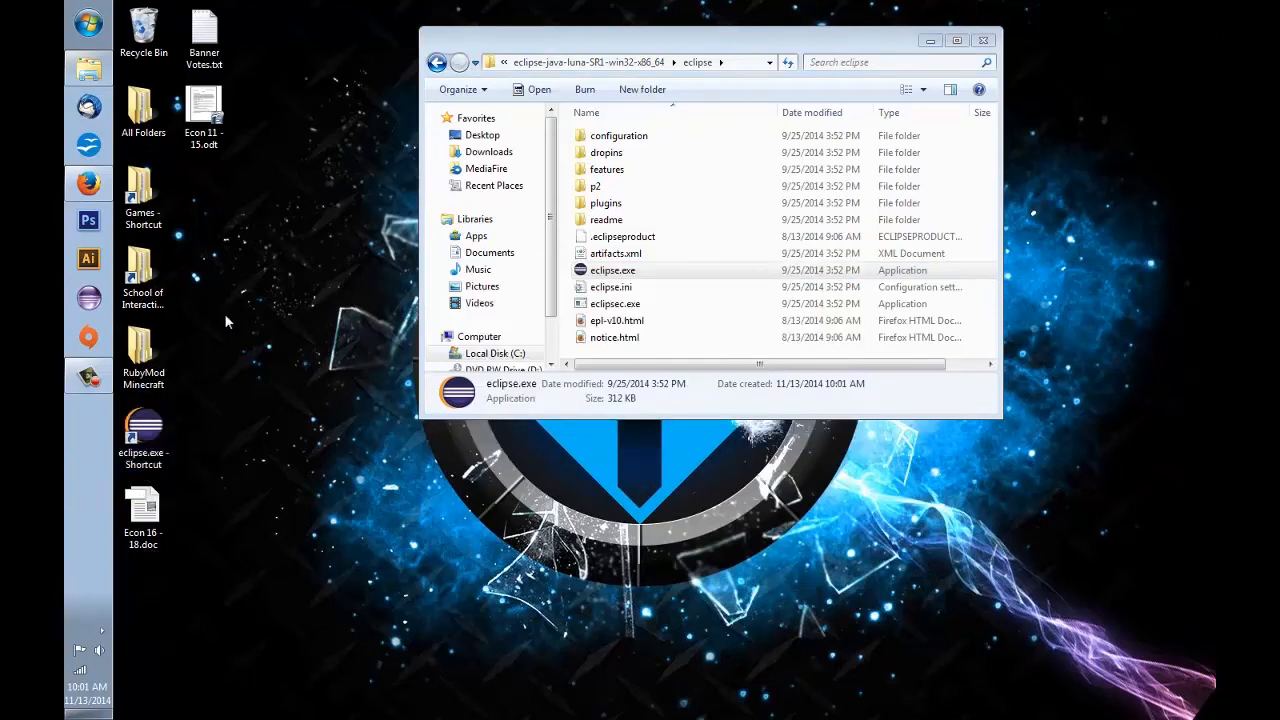
mouse_move(348, 378)
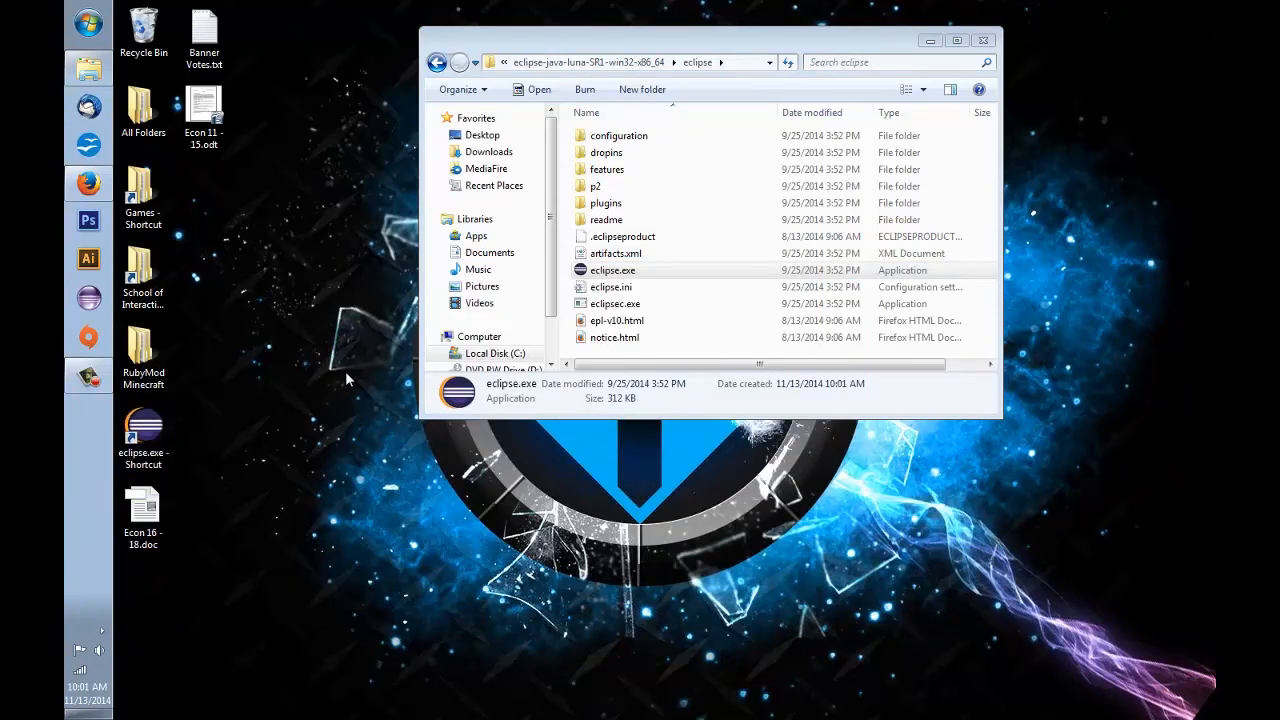
double_click(612, 270)
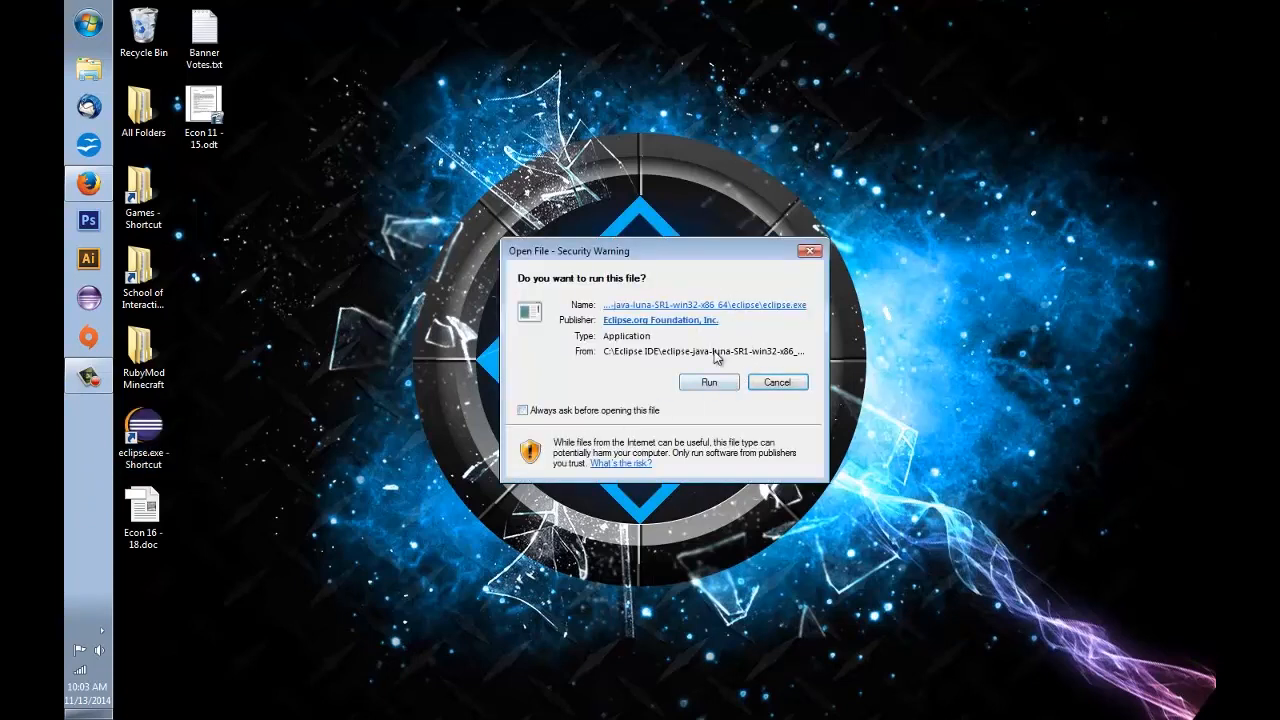
Allow eclipse.exe to run past the Open File security warning.
left_click(708, 382)
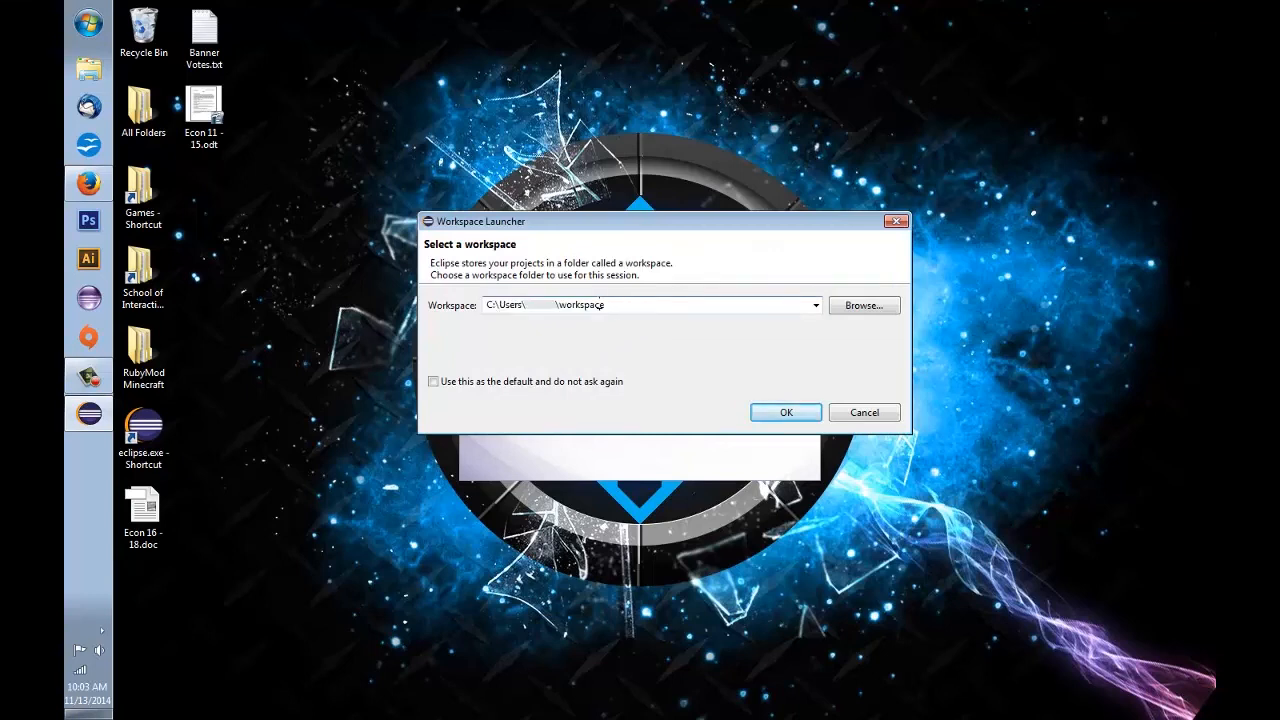
mouse_move(452, 258)
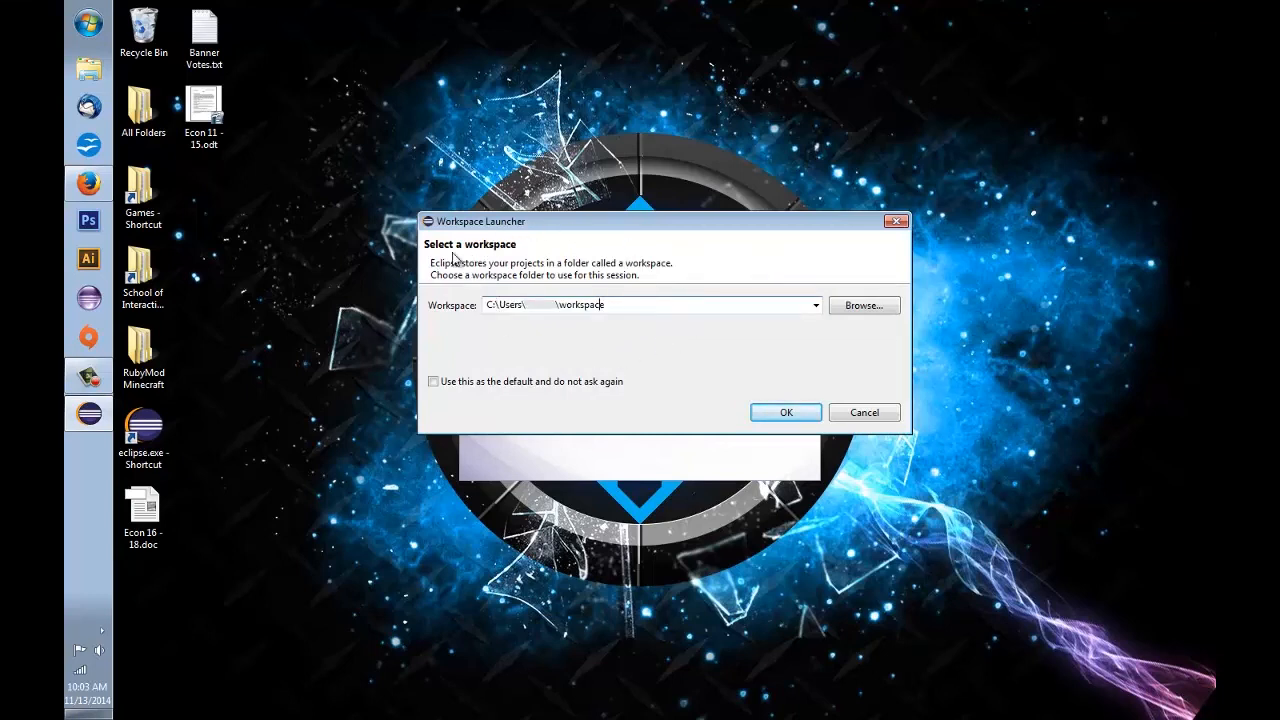
mouse_move(642, 248)
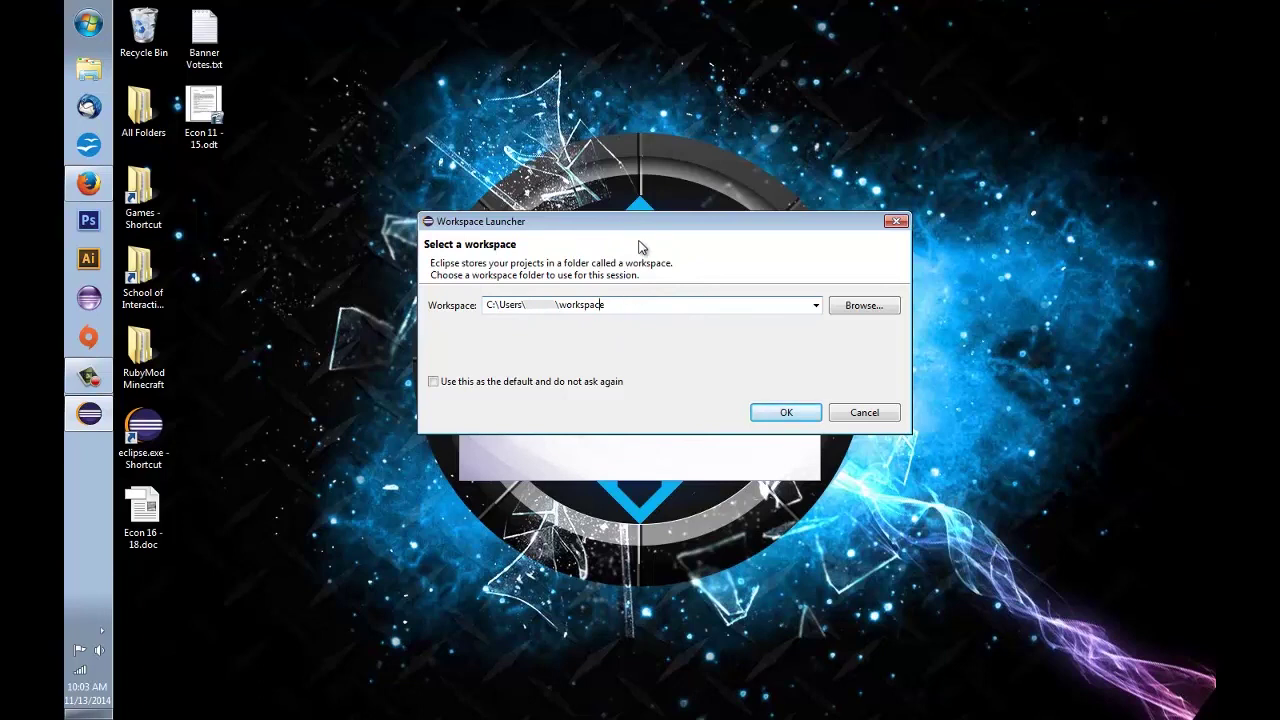
mouse_move(858, 390)
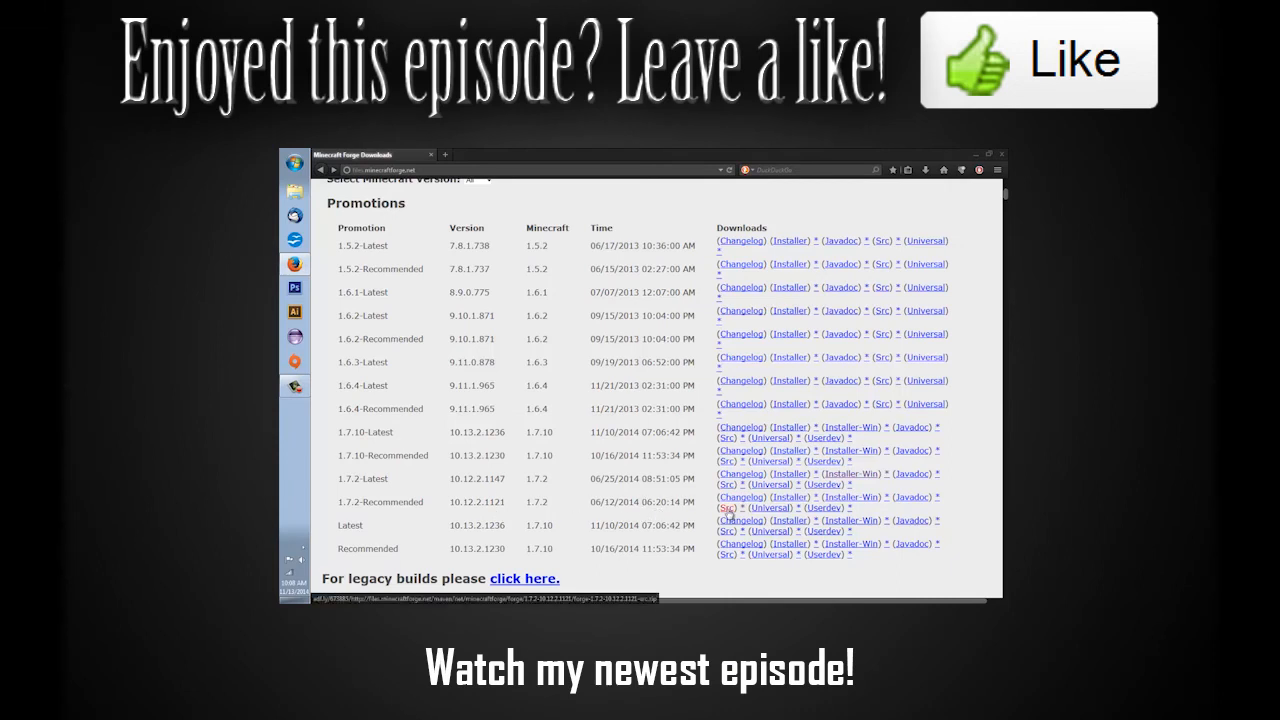
left_click(728, 508)
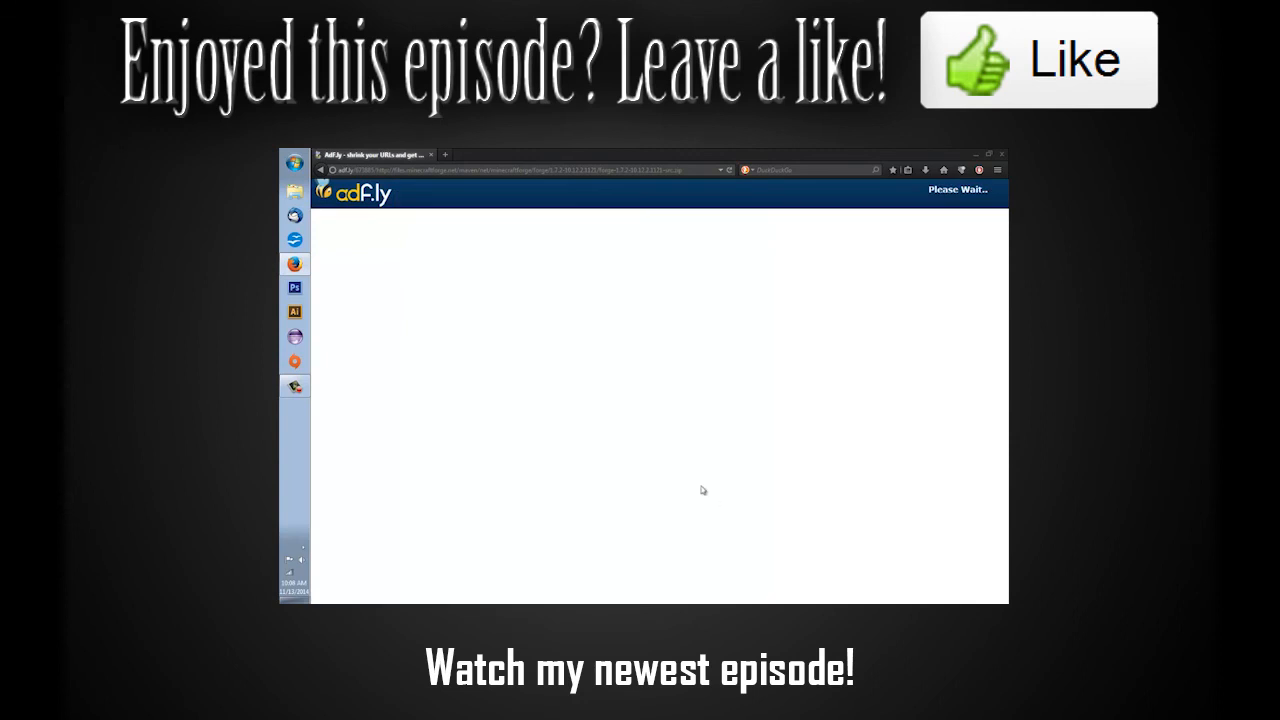